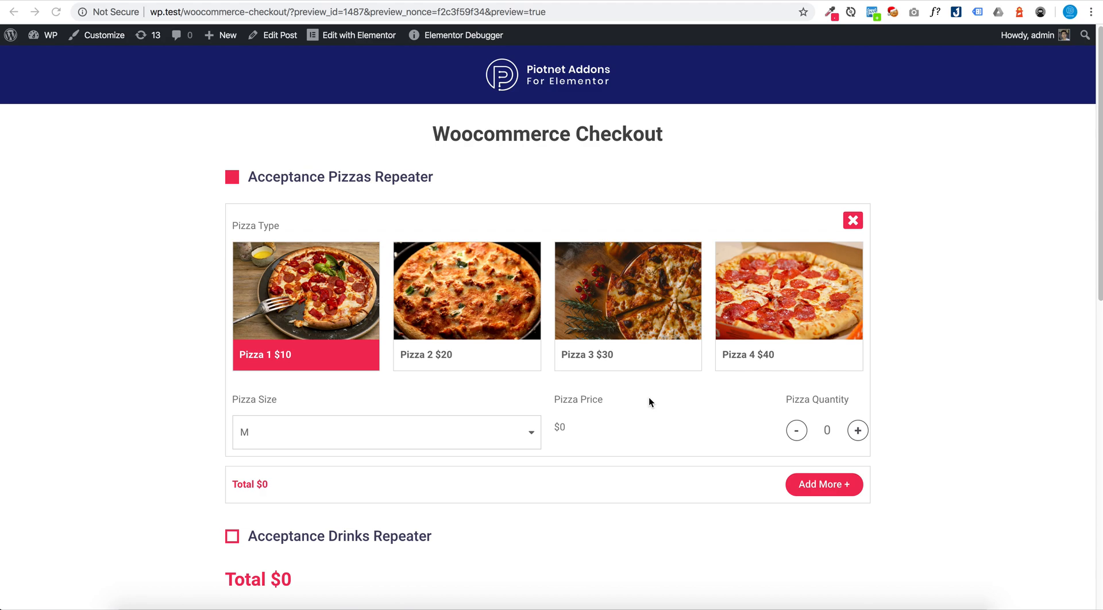
mouse_move(560, 154)
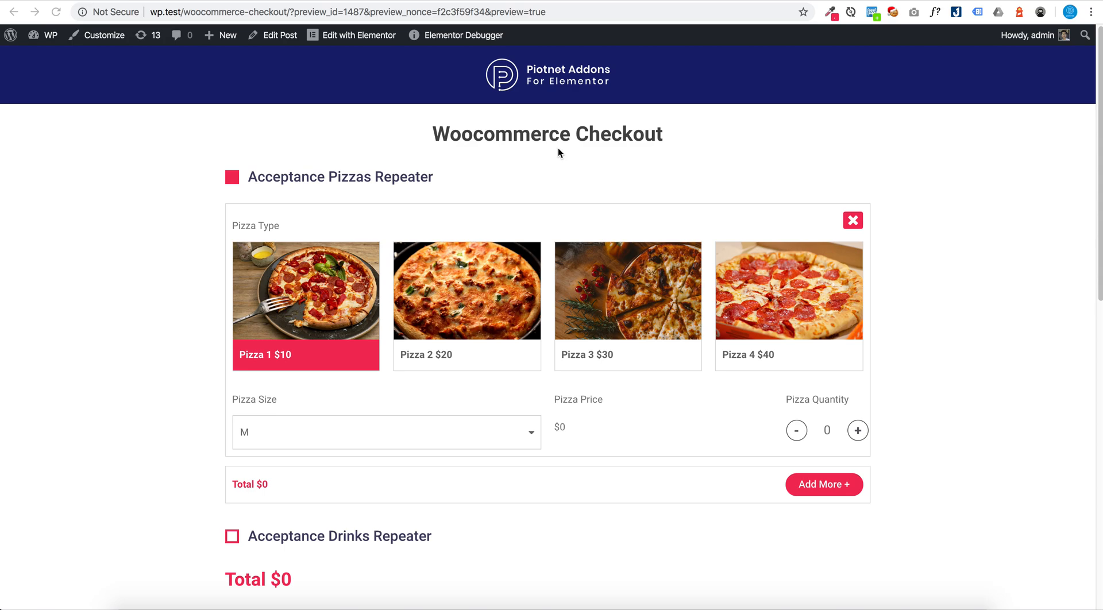
mouse_move(569, 77)
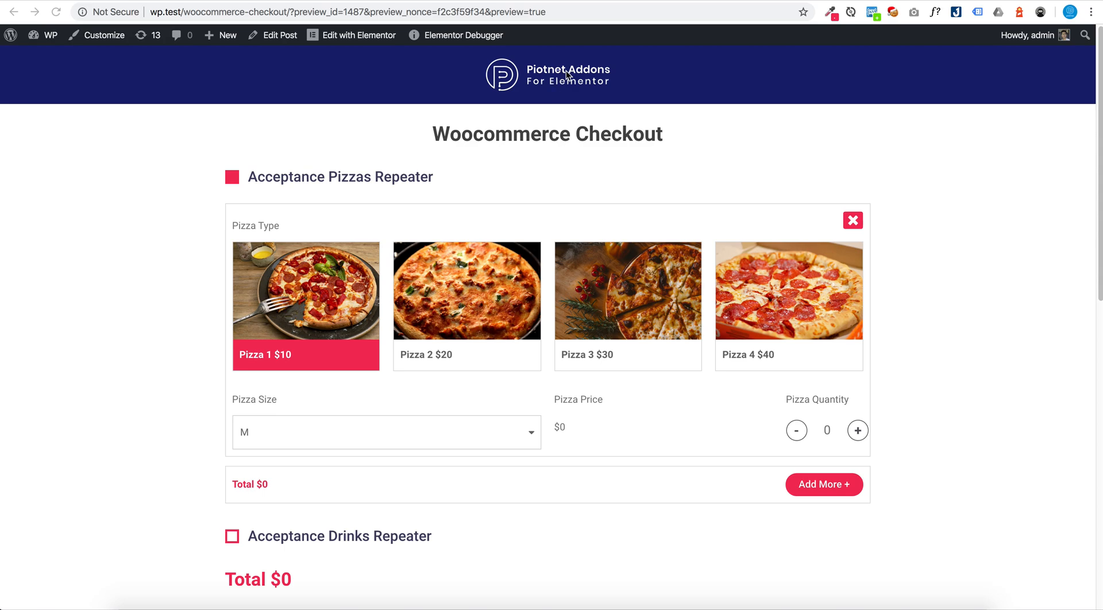
mouse_move(535, 158)
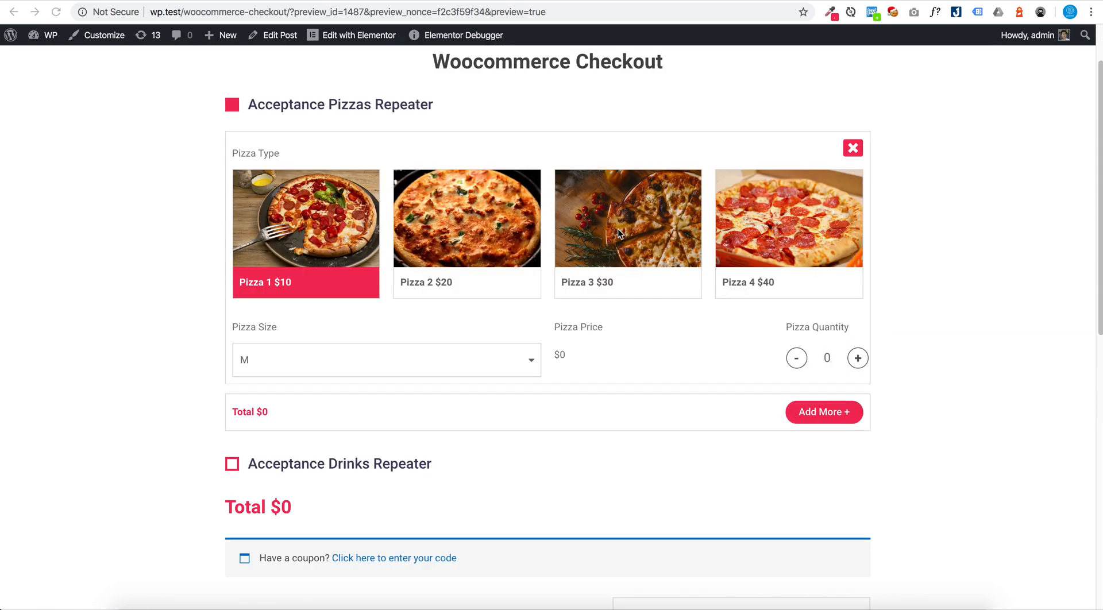
Step: Choose Pizza 3 at quantity 3 and add drinks at quantity 4 in the checkout repeaters
left_click(627, 233)
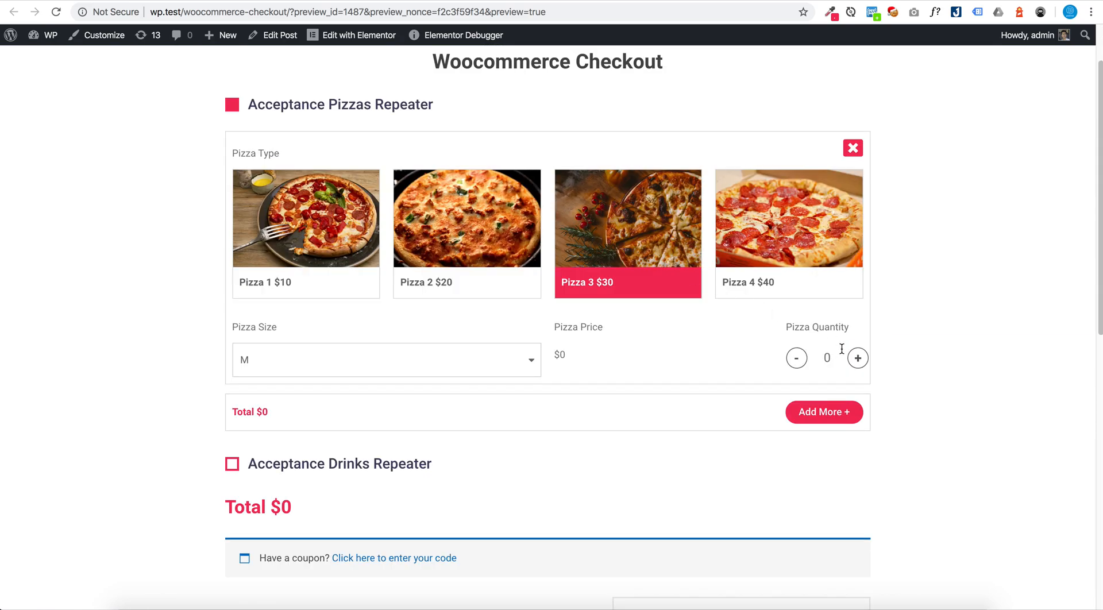
left_click(857, 358)
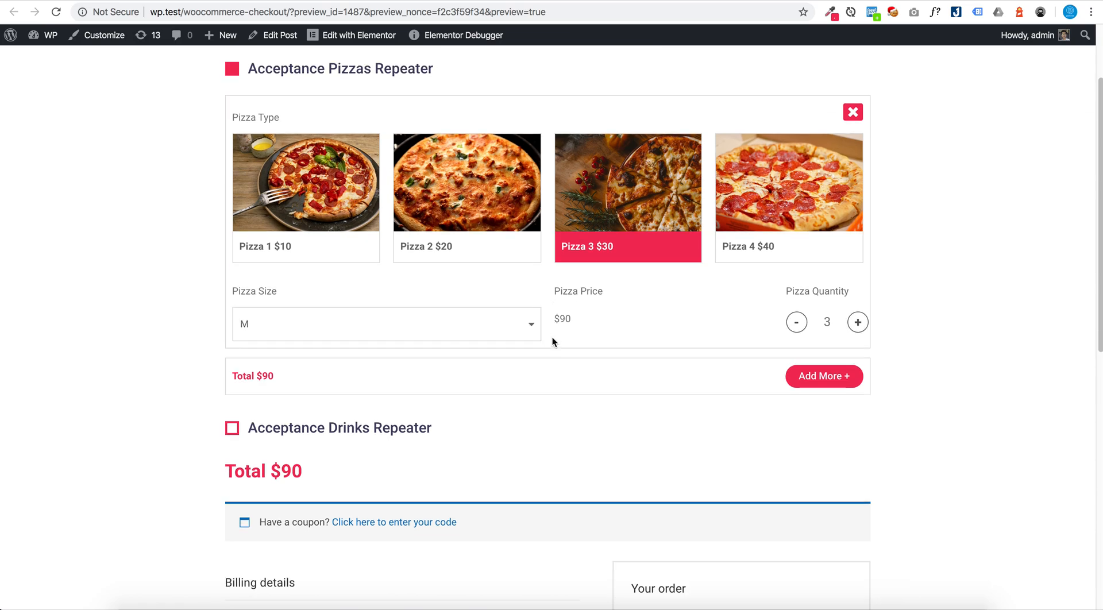
scroll("down", 3)
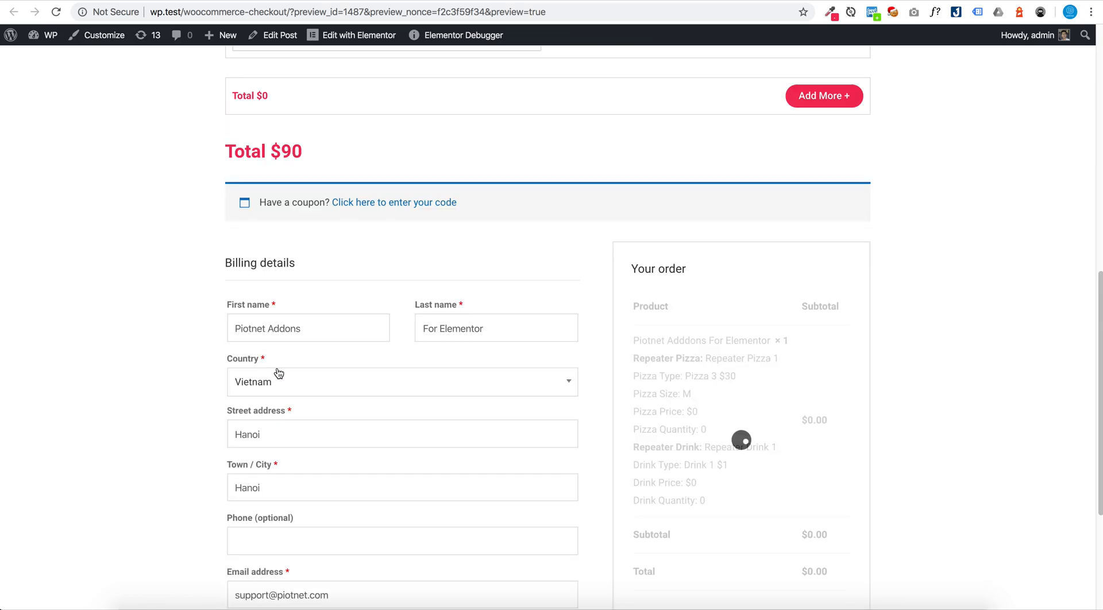
left_click(857, 232)
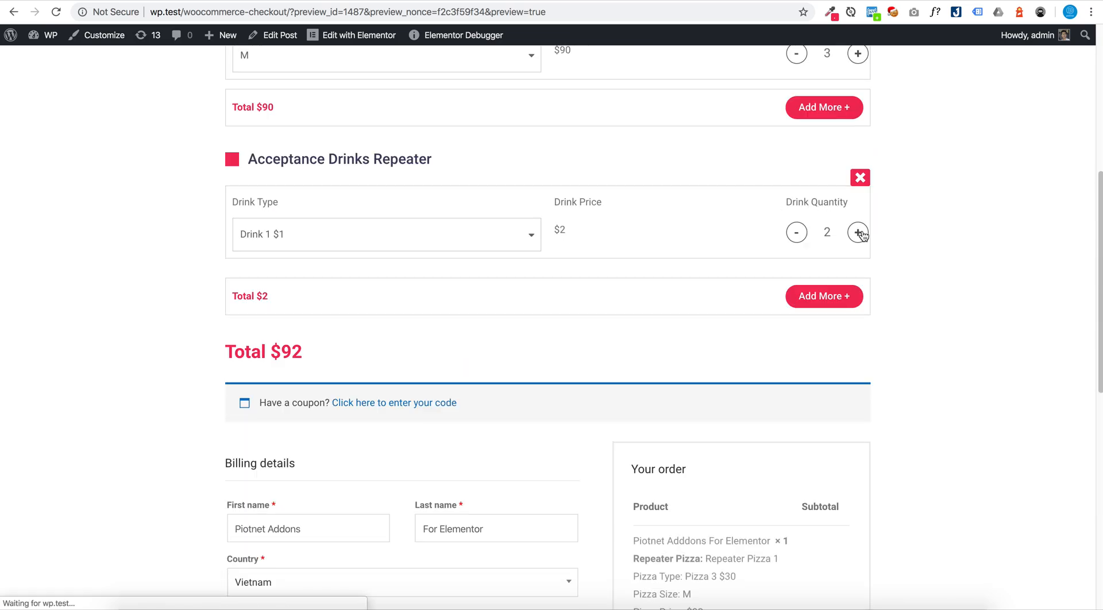
left_click(857, 232)
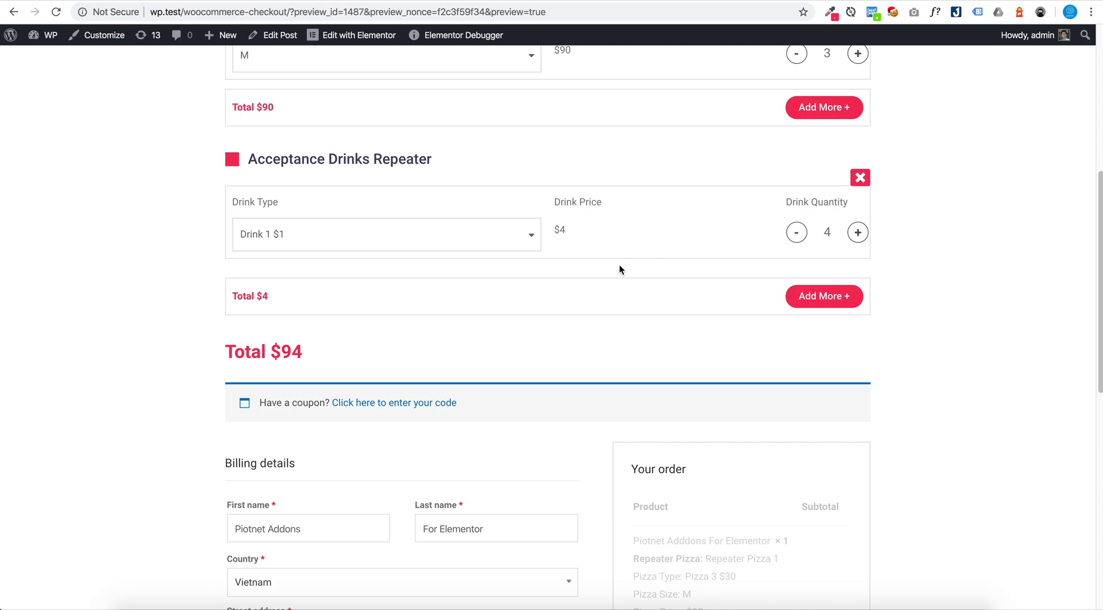
Step: Place the $94 order and reach the thank-you page
scroll("down", 3)
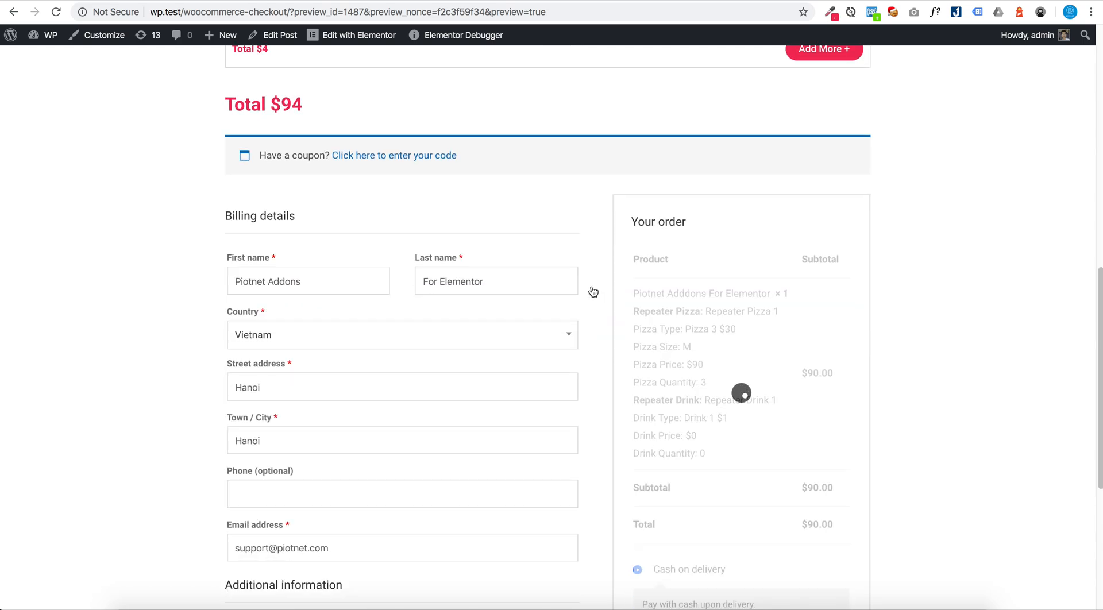
scroll("down", 3)
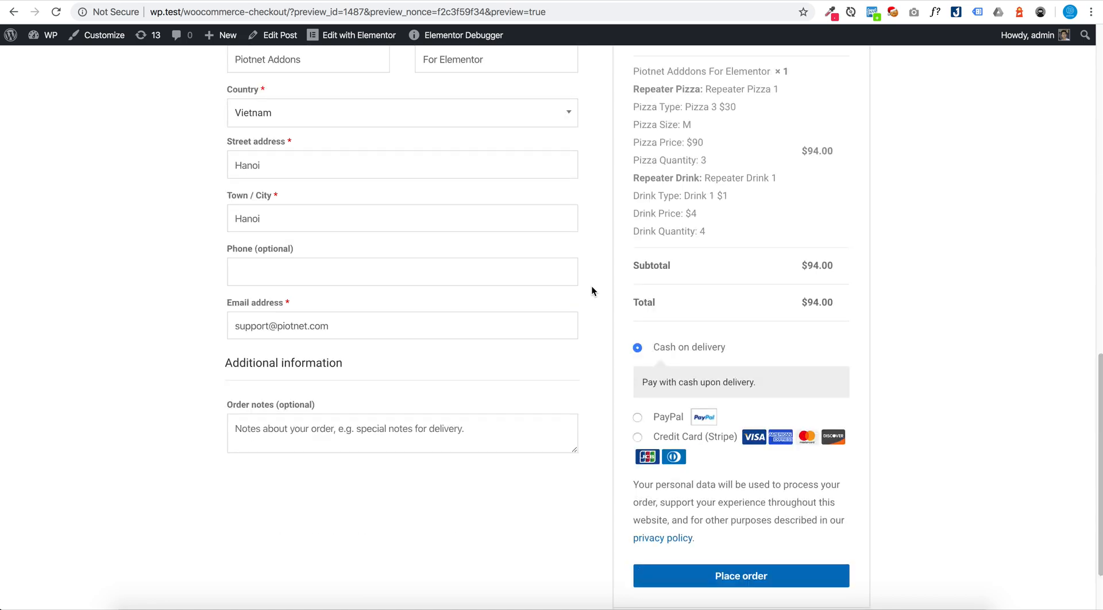
mouse_move(710, 558)
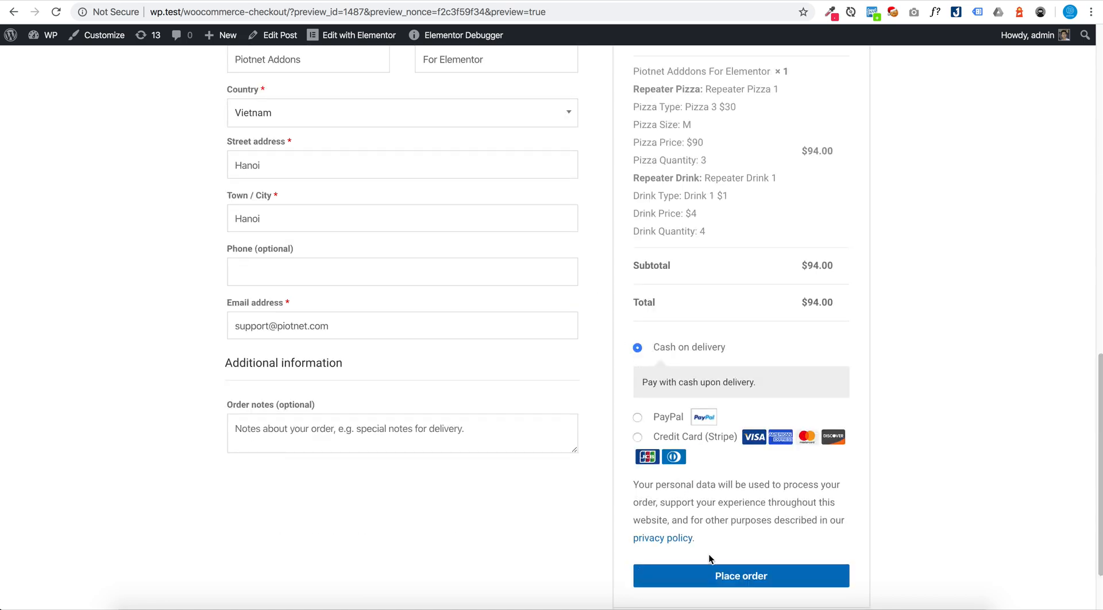
left_click(740, 576)
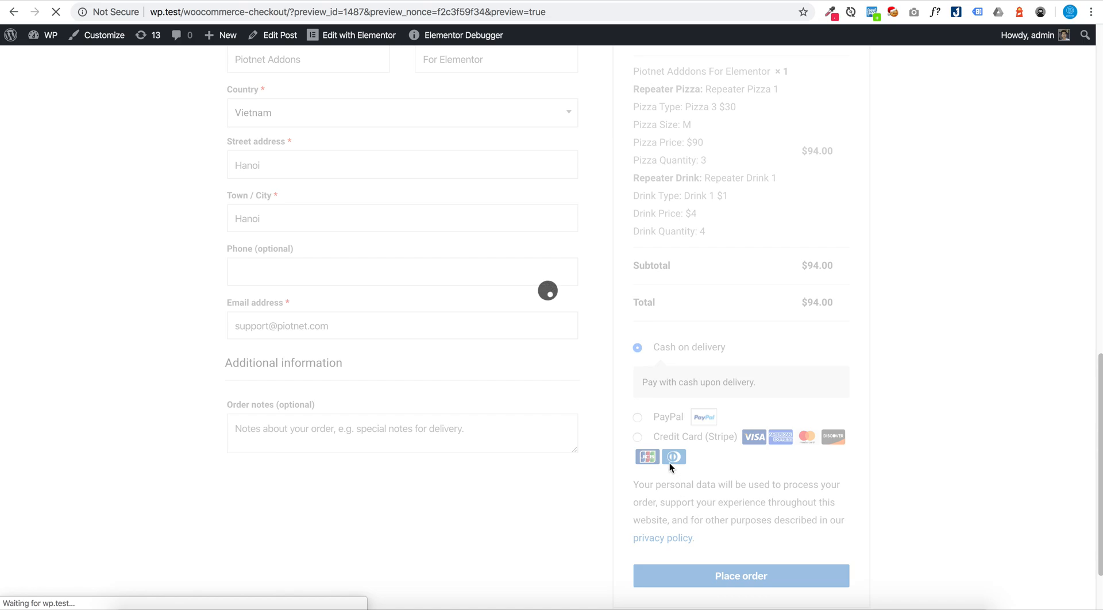
left_click(740, 575)
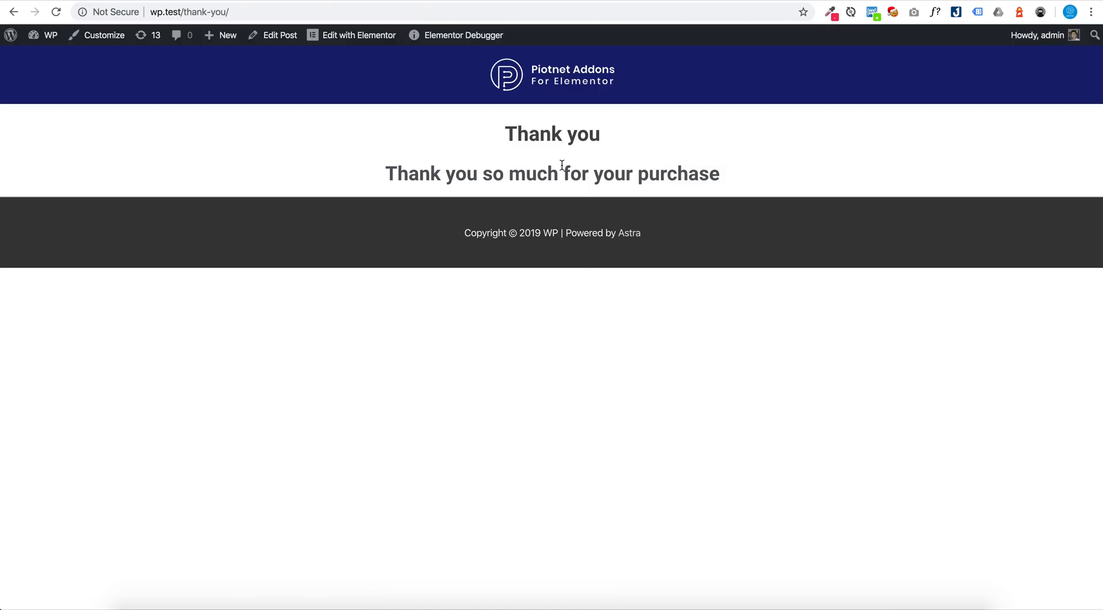
mouse_move(748, 36)
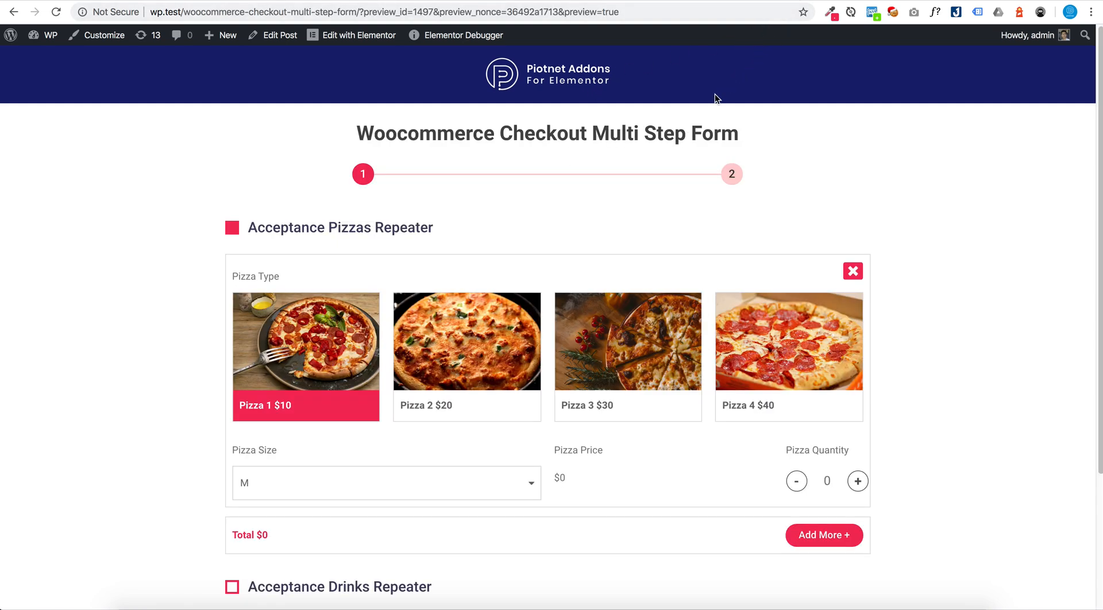
mouse_move(371, 164)
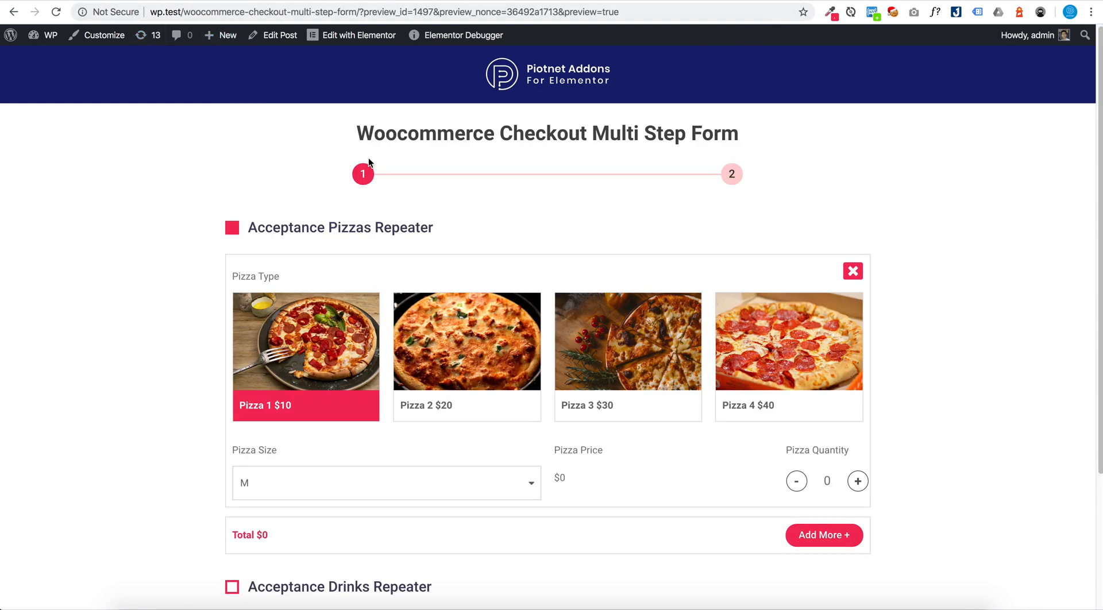
mouse_move(555, 164)
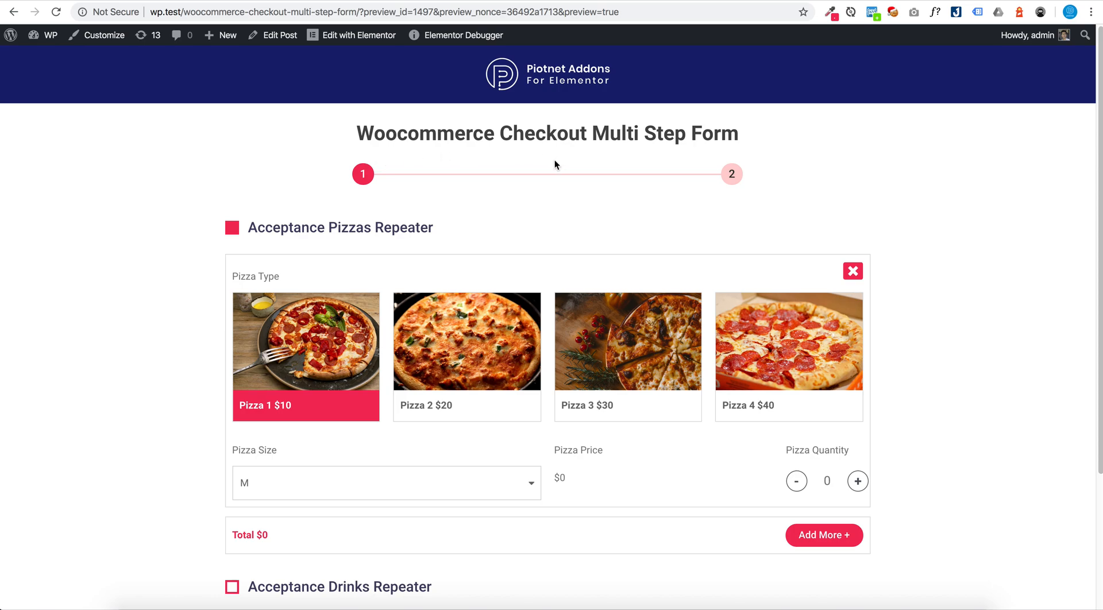
mouse_move(554, 176)
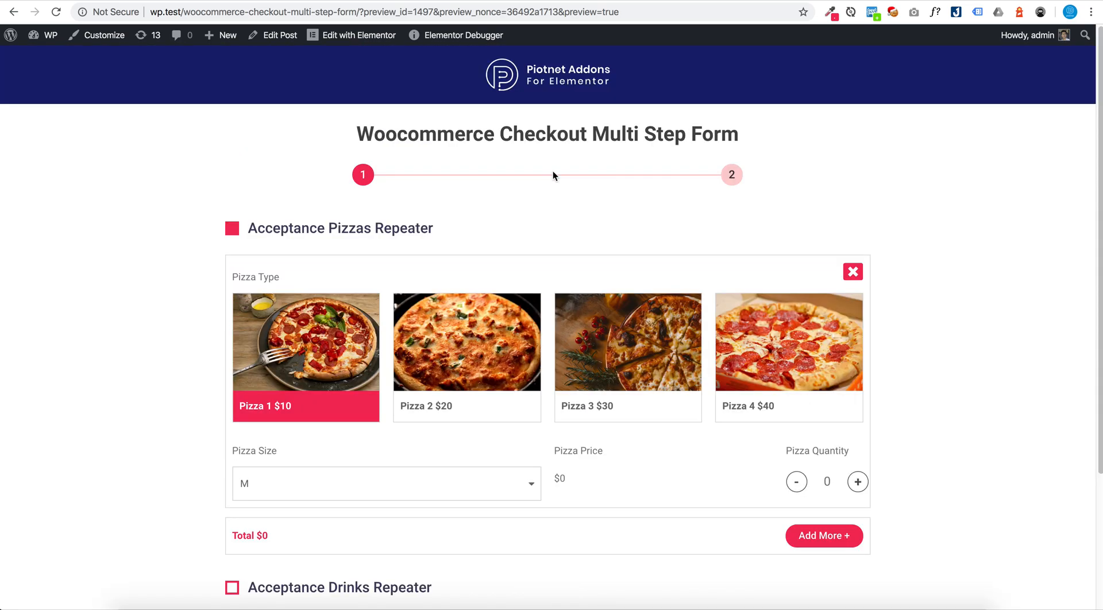
Step: Choose five of Pizza 3 and advance to the billing and payment step
left_click(57, 11)
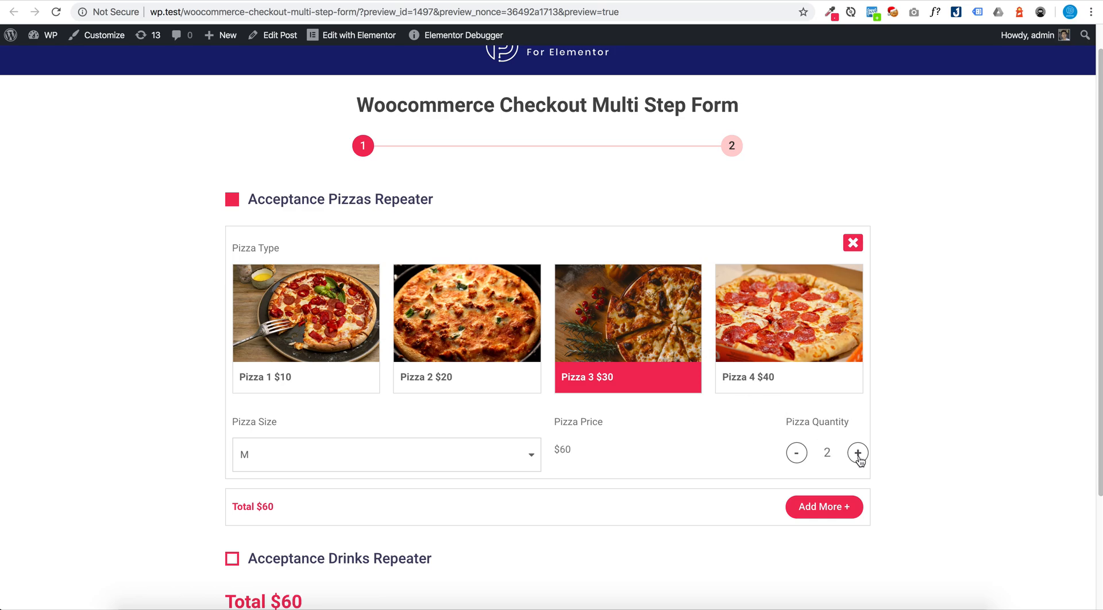
left_click(858, 453)
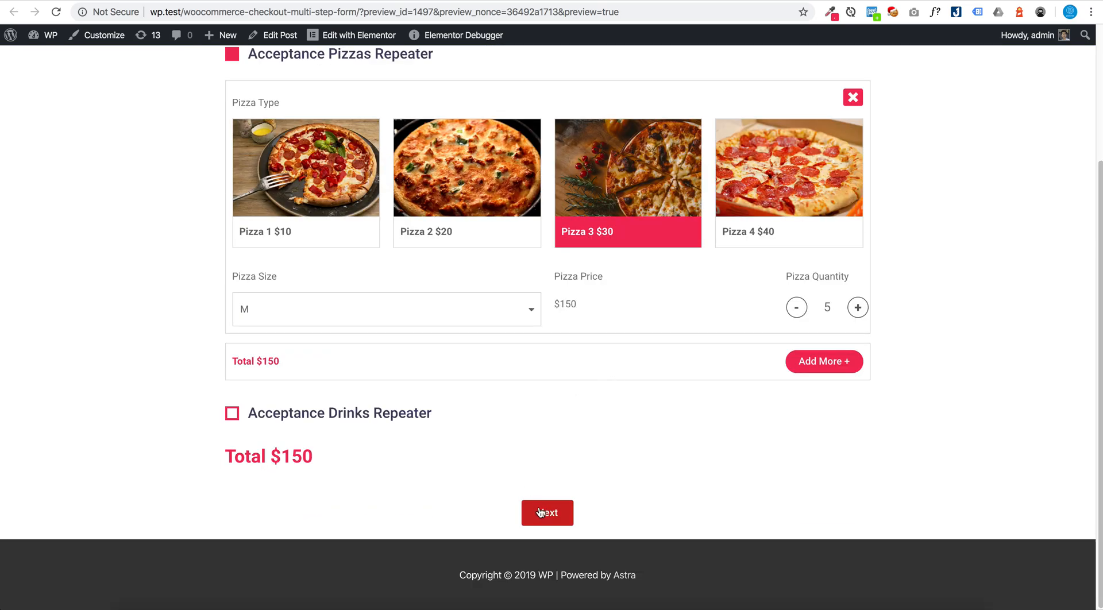
left_click(547, 512)
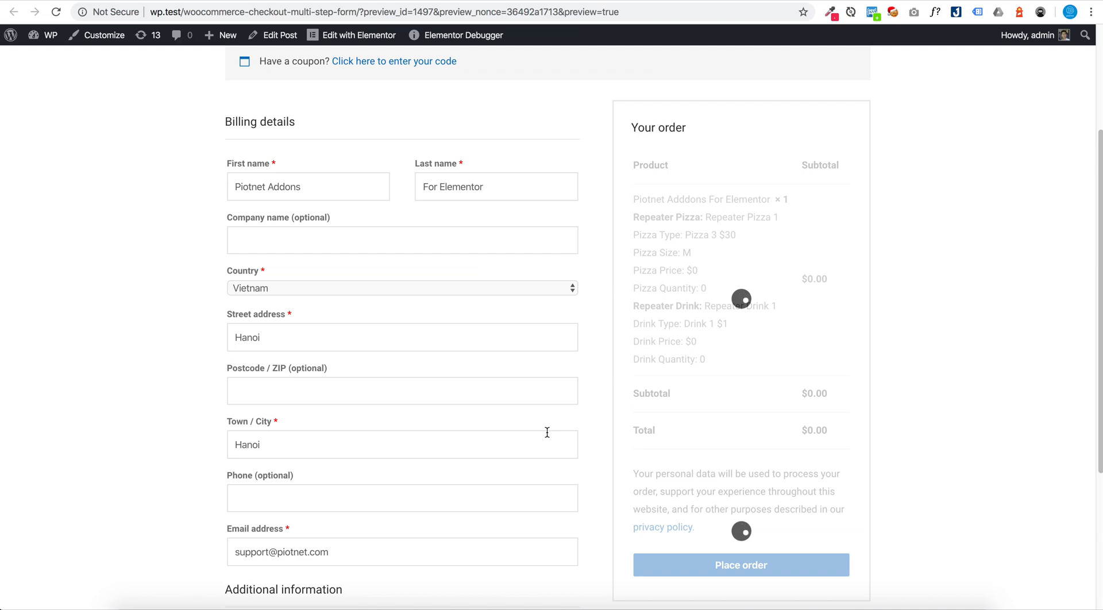
Step: Place the $150 order through the second checkout step
scroll("down", 3)
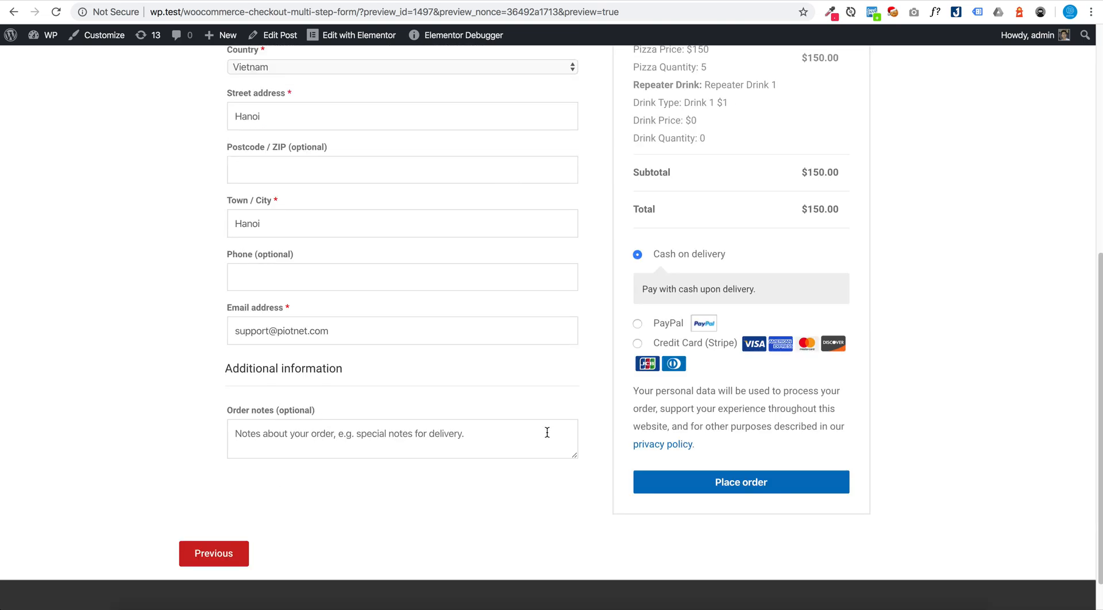
left_click(740, 483)
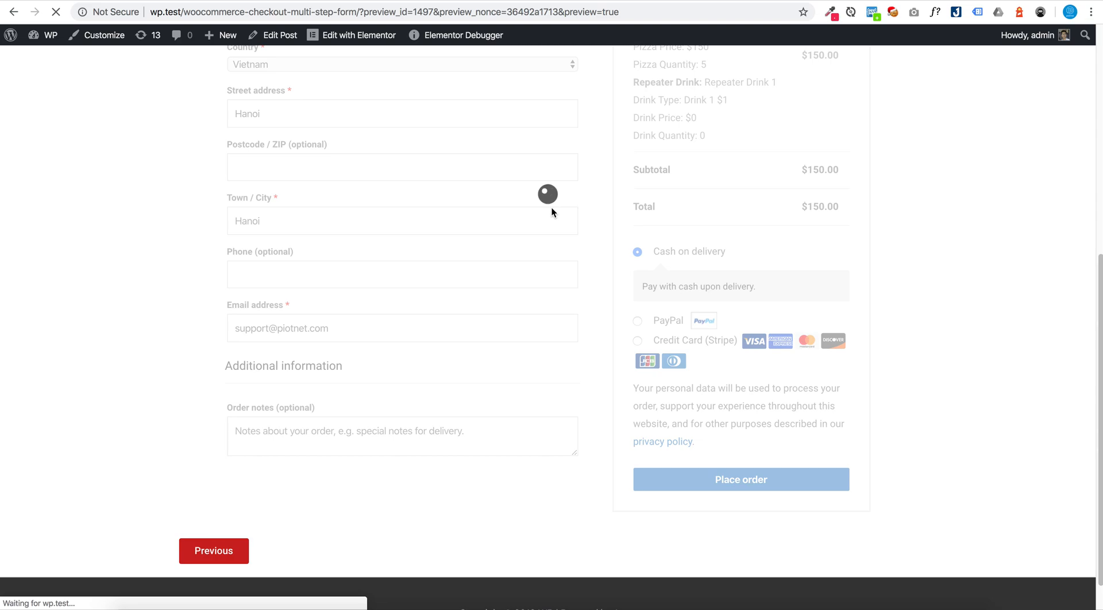
left_click(740, 479)
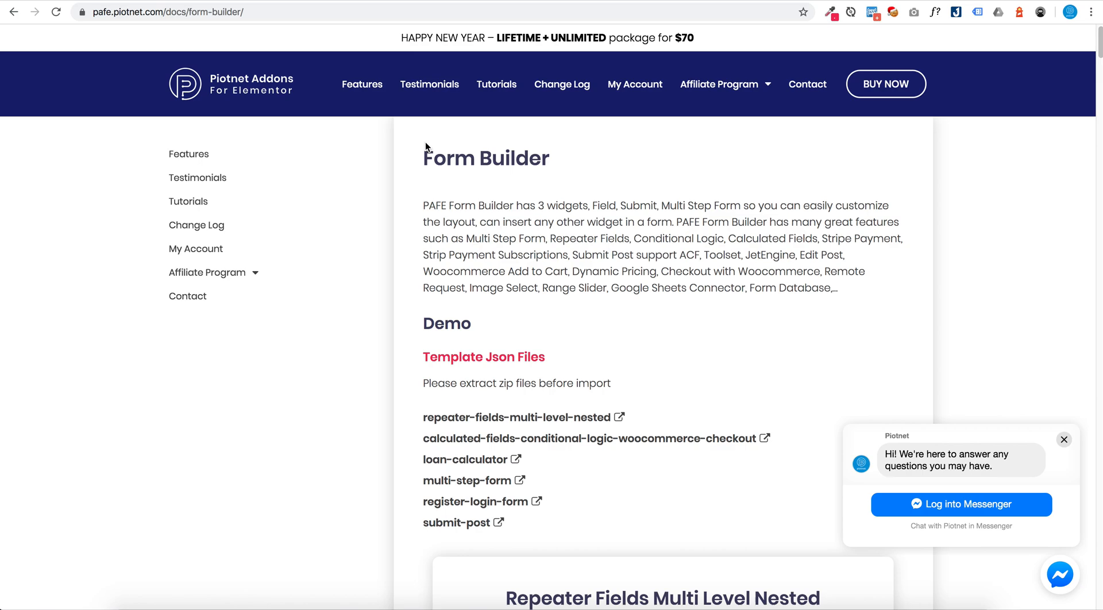
Step: Browse the Form Builder demos and dismiss the feature list overlay
scroll("down", 3)
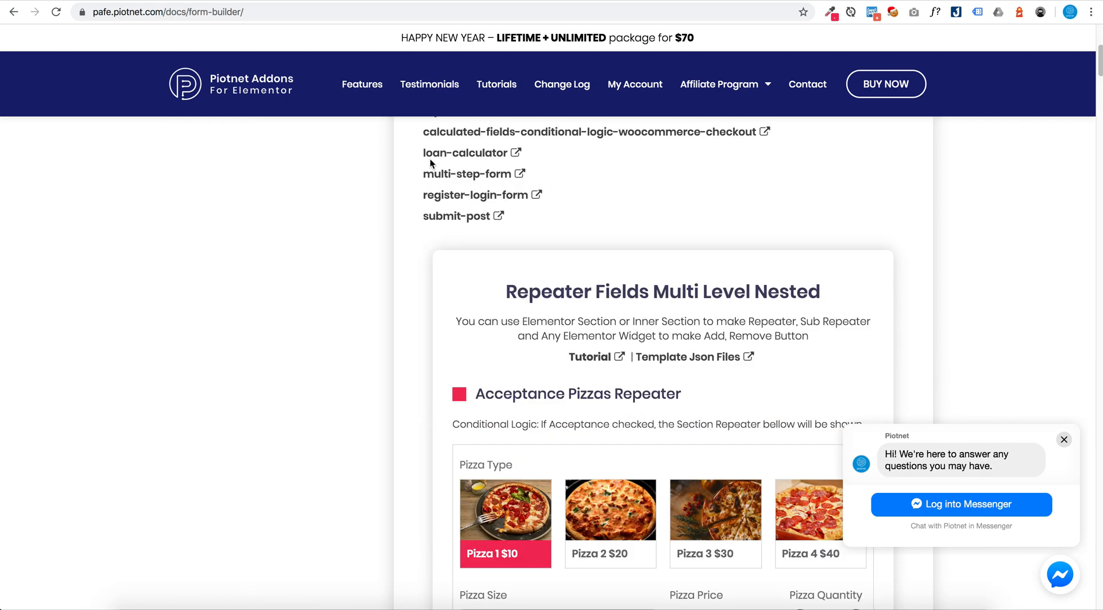
scroll("up", 3)
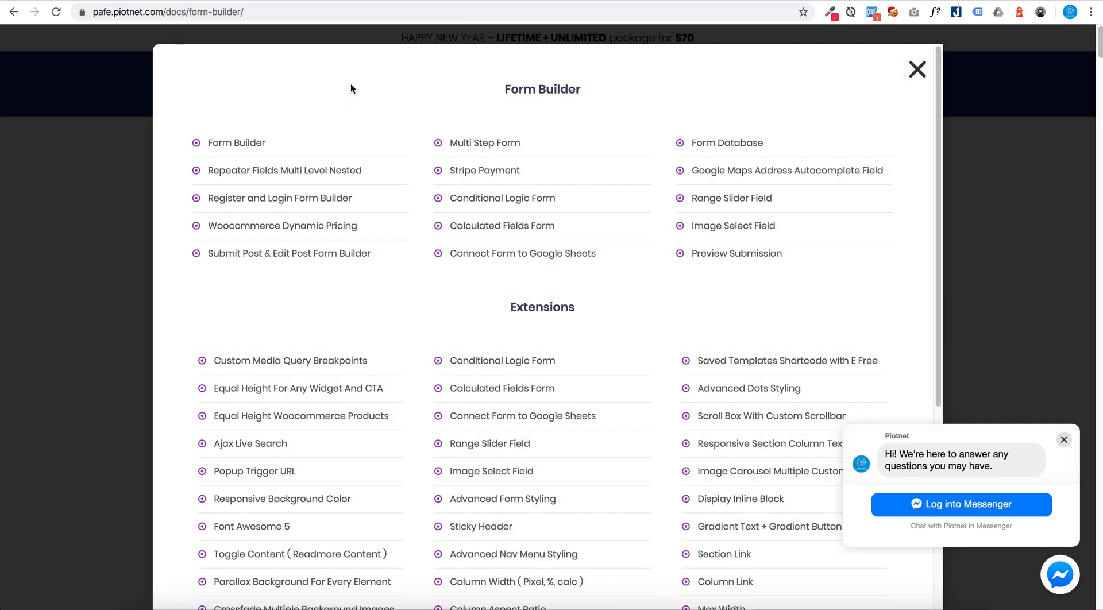
mouse_move(88, 161)
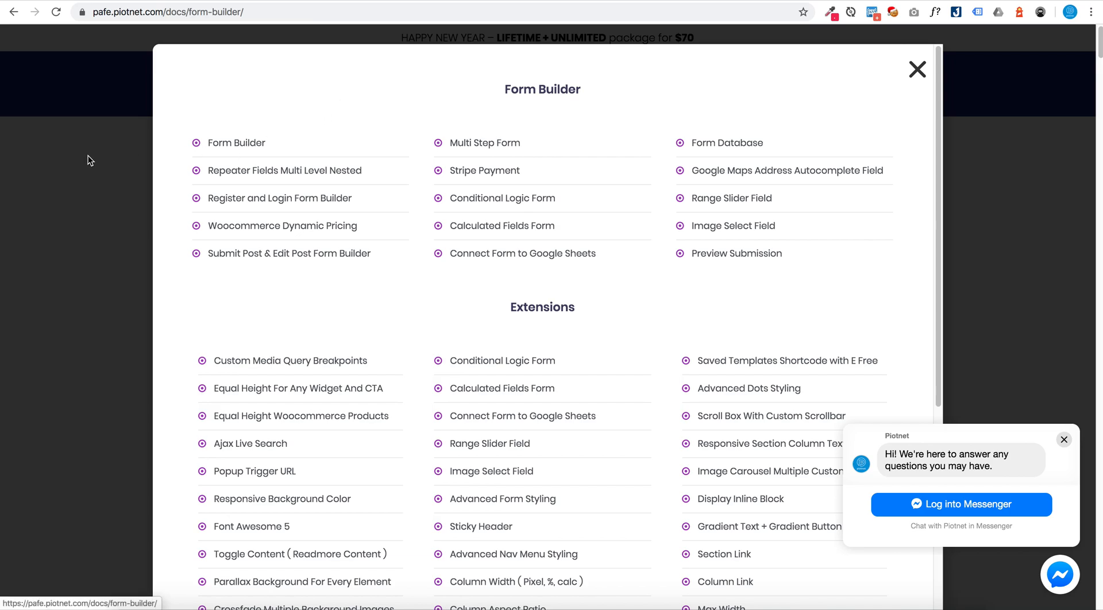
left_click(917, 69)
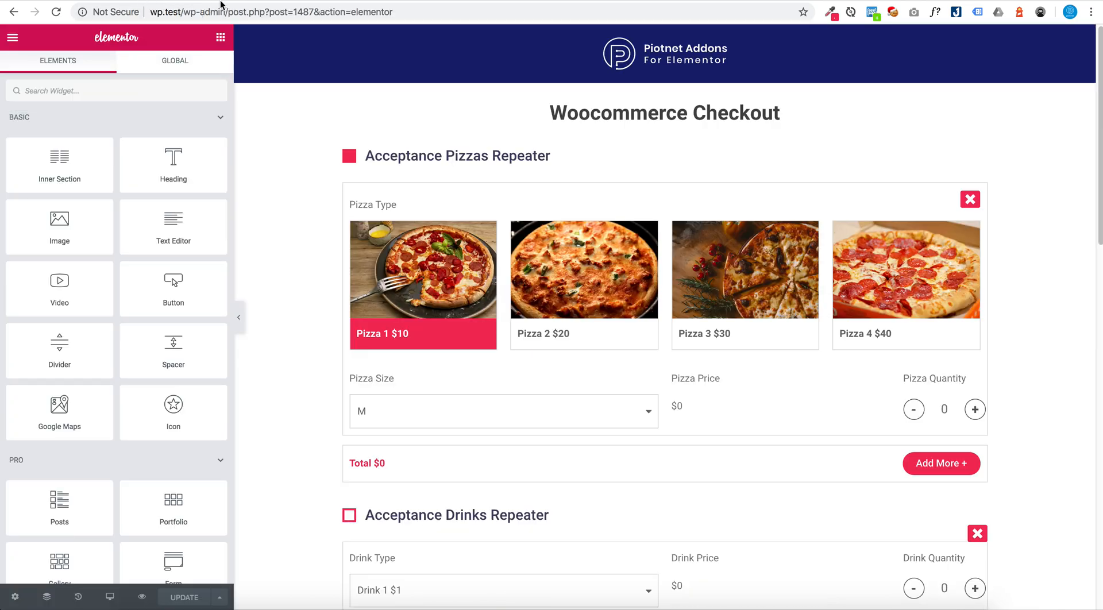
Step: Locate PAFE Form Builder in the widget panel and open the canvas checkout widget's settings
left_click(456, 155)
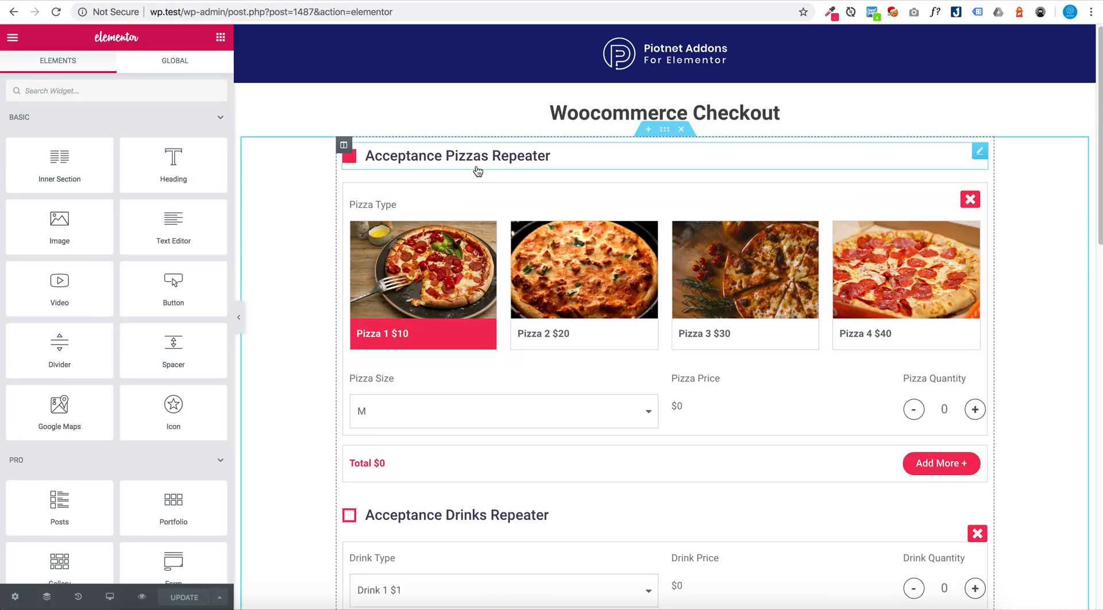
scroll("down", 3)
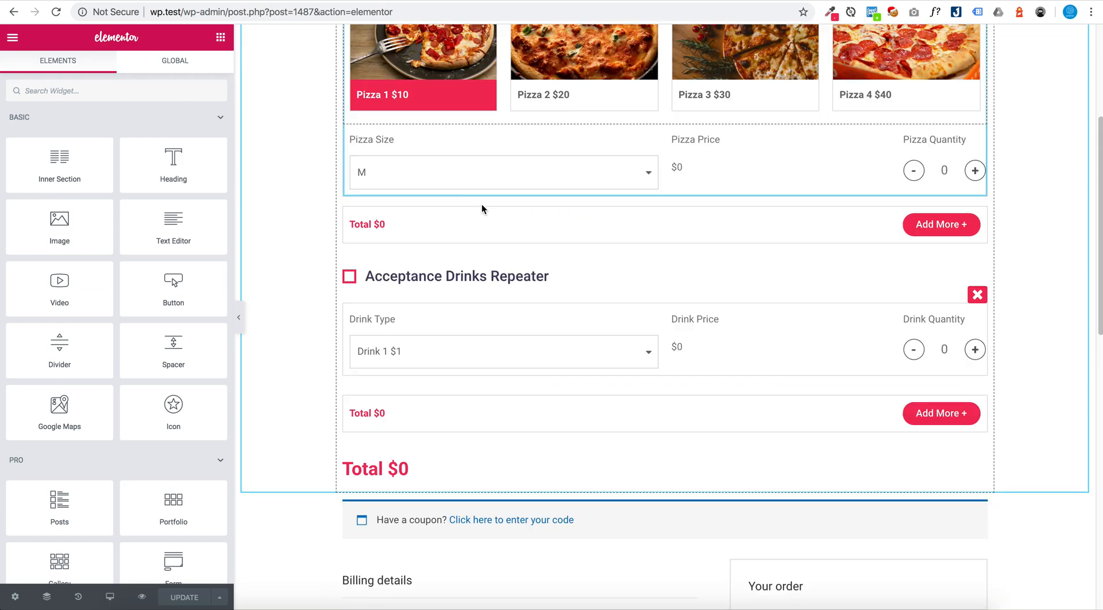
scroll("down", 3)
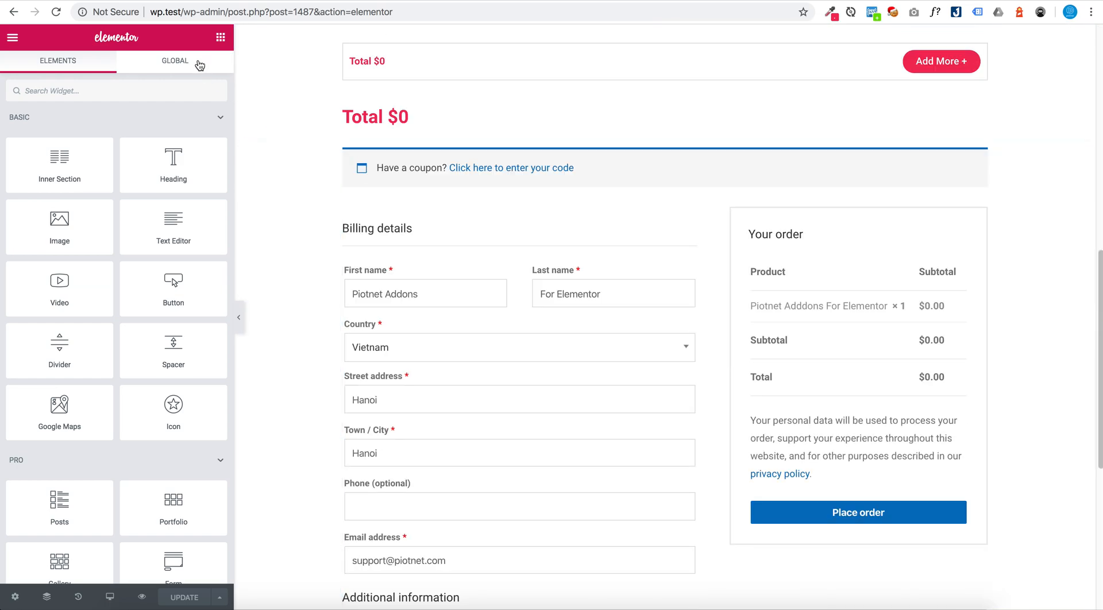
scroll("down", 3)
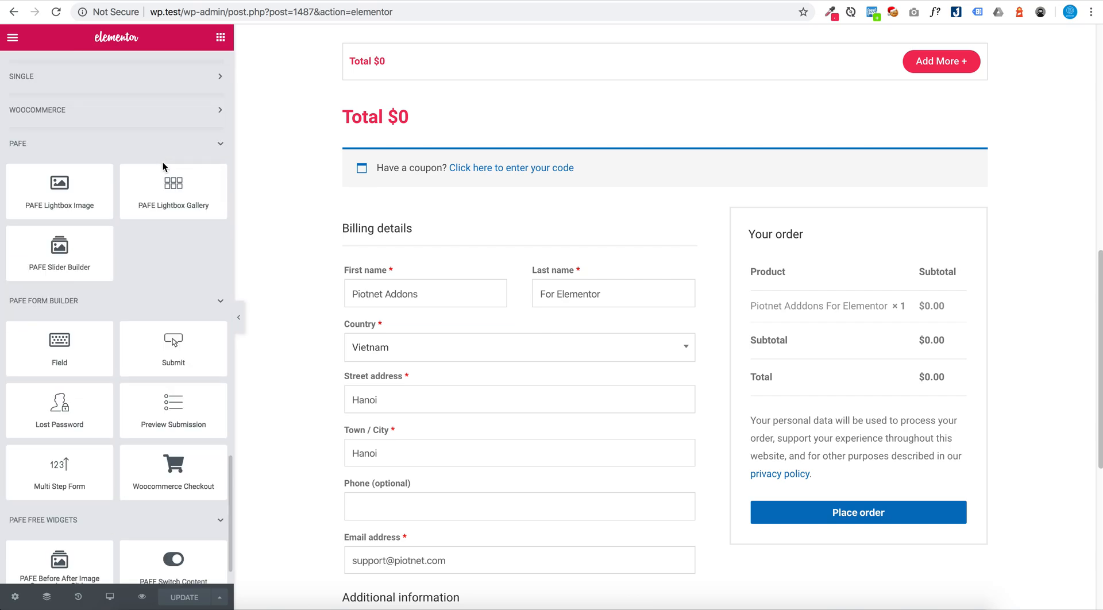
scroll("down", 3)
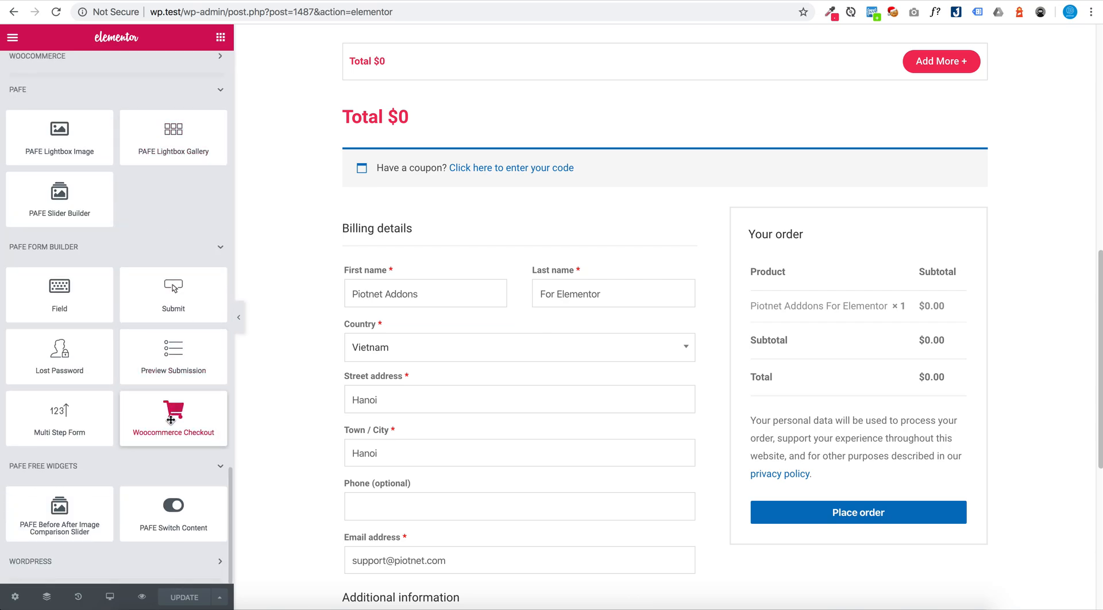
mouse_move(161, 445)
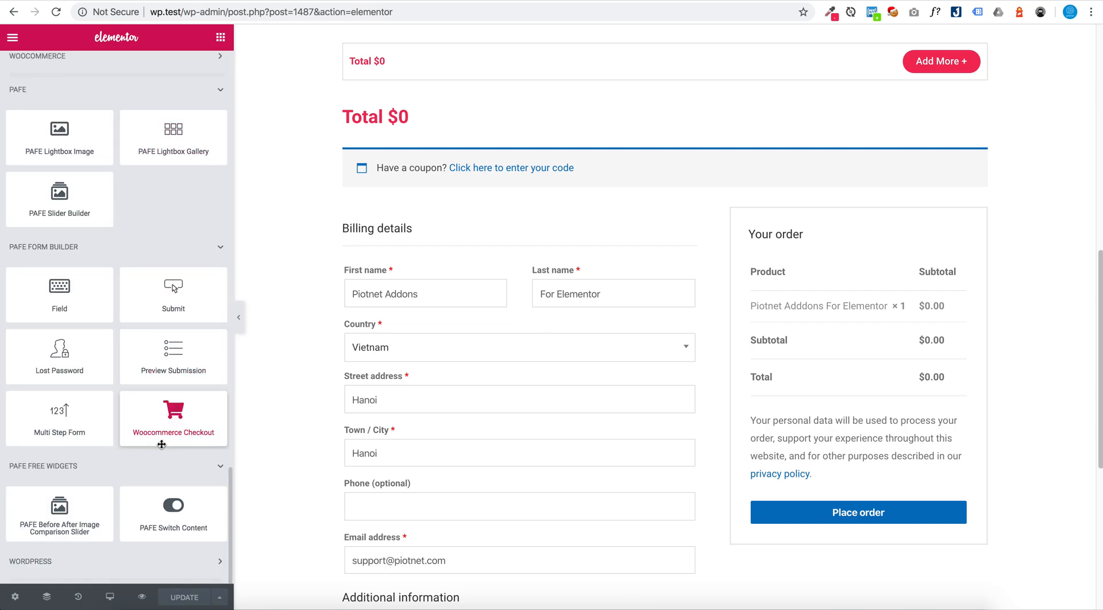
mouse_move(63, 268)
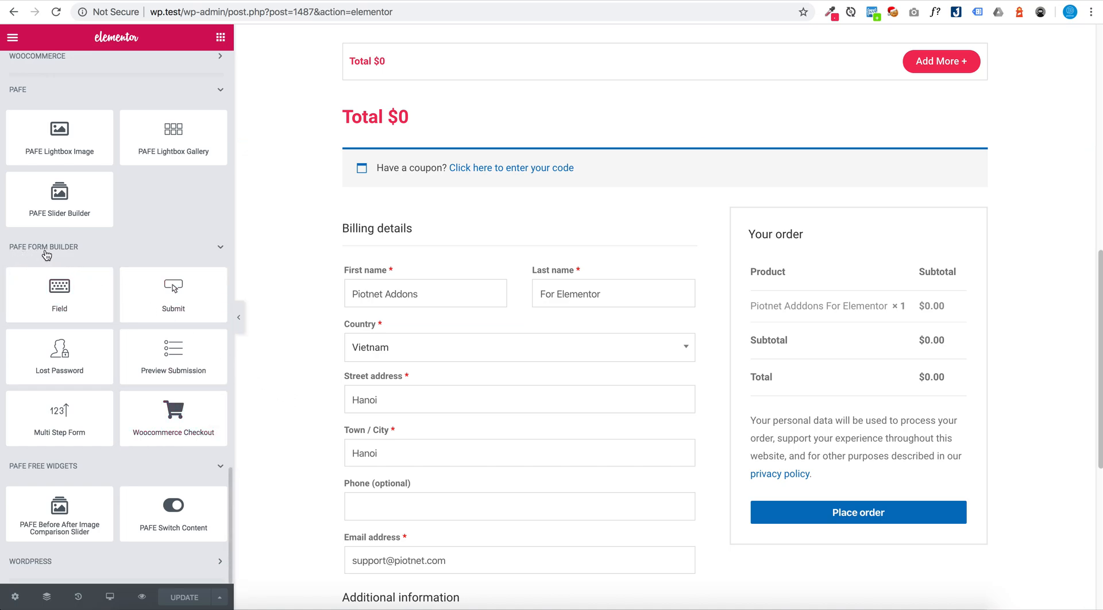
left_click(457, 225)
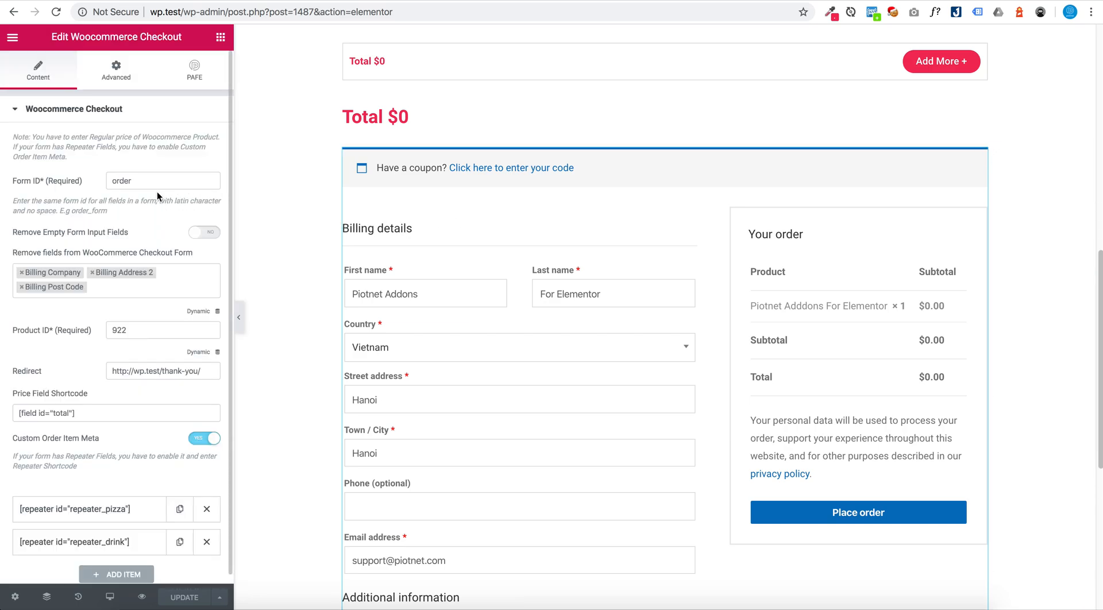
left_click(162, 180)
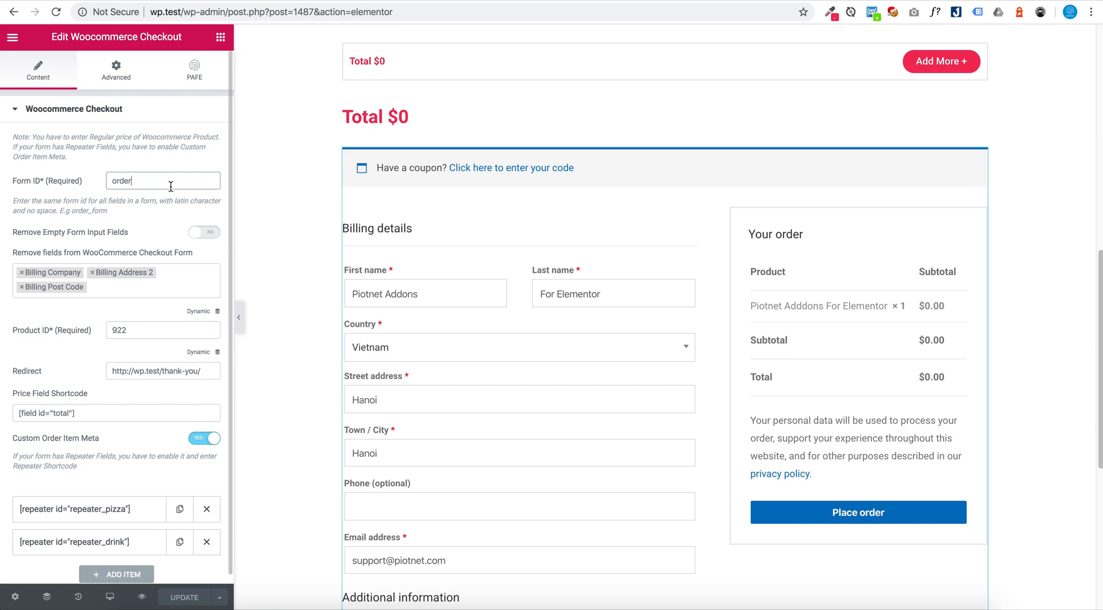
scroll("up", 3)
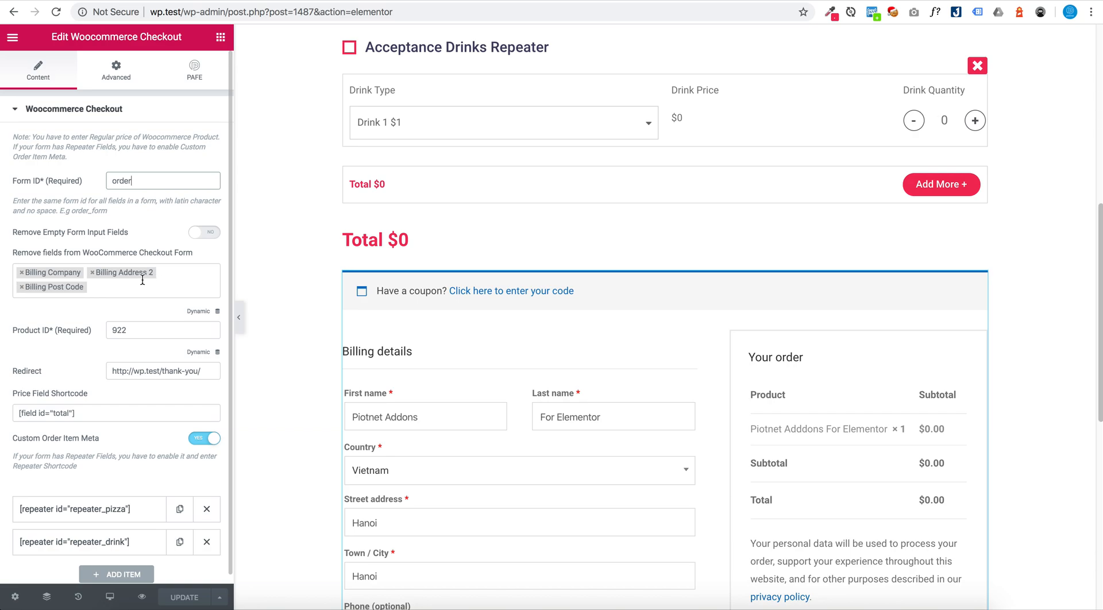
mouse_move(106, 242)
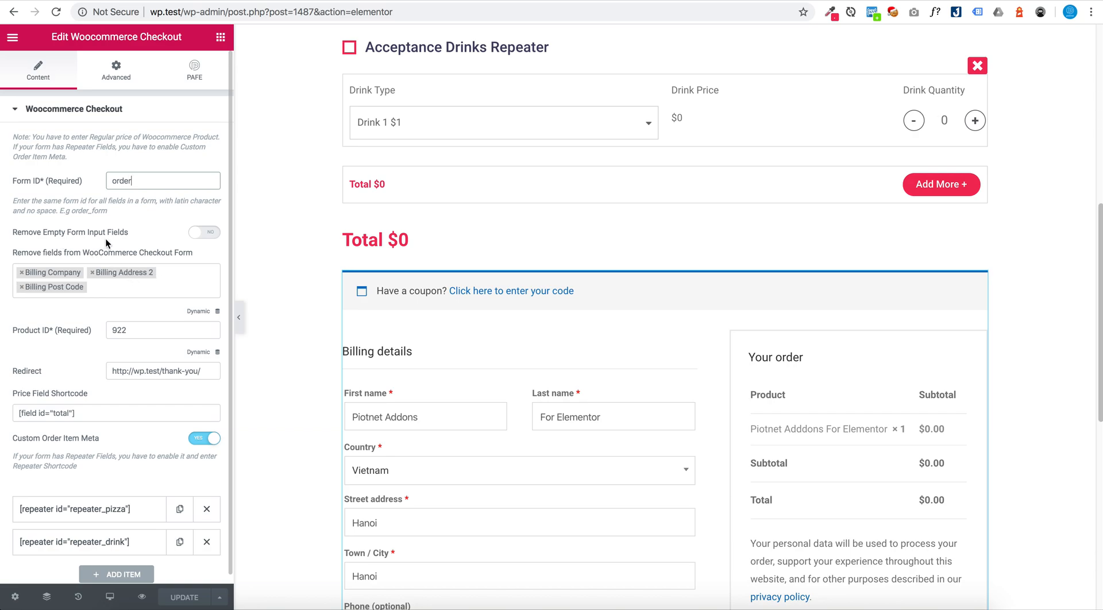
left_click(432, 308)
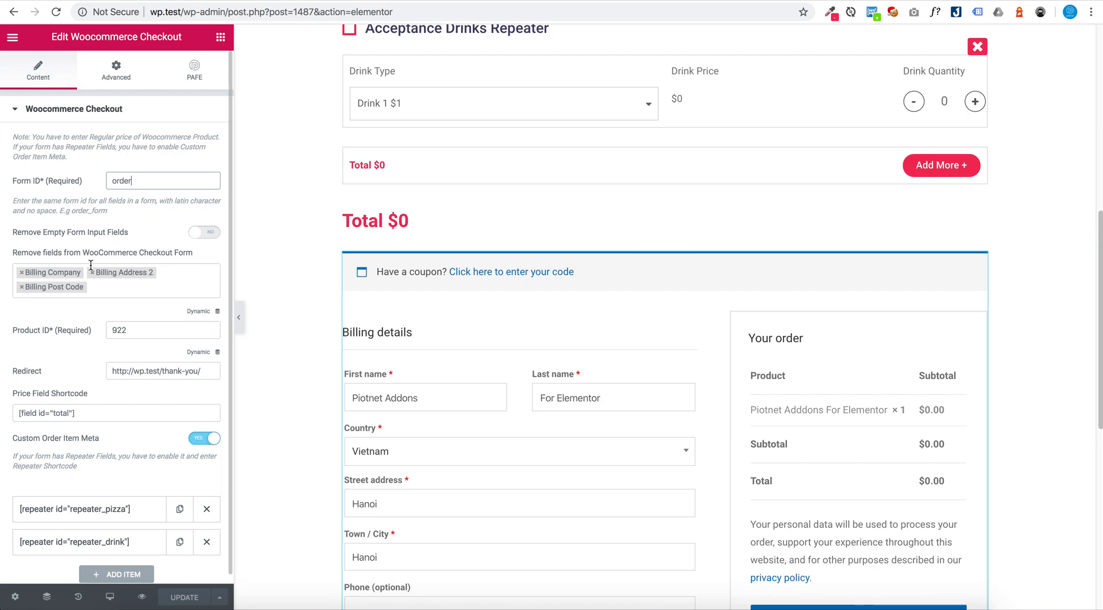
mouse_move(186, 268)
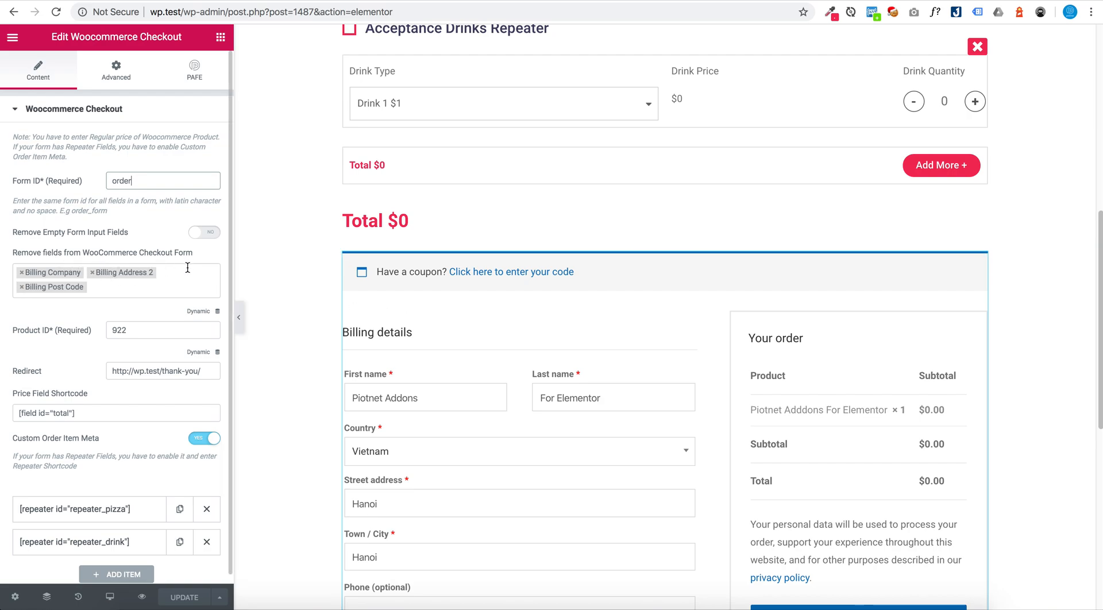
scroll("down", 3)
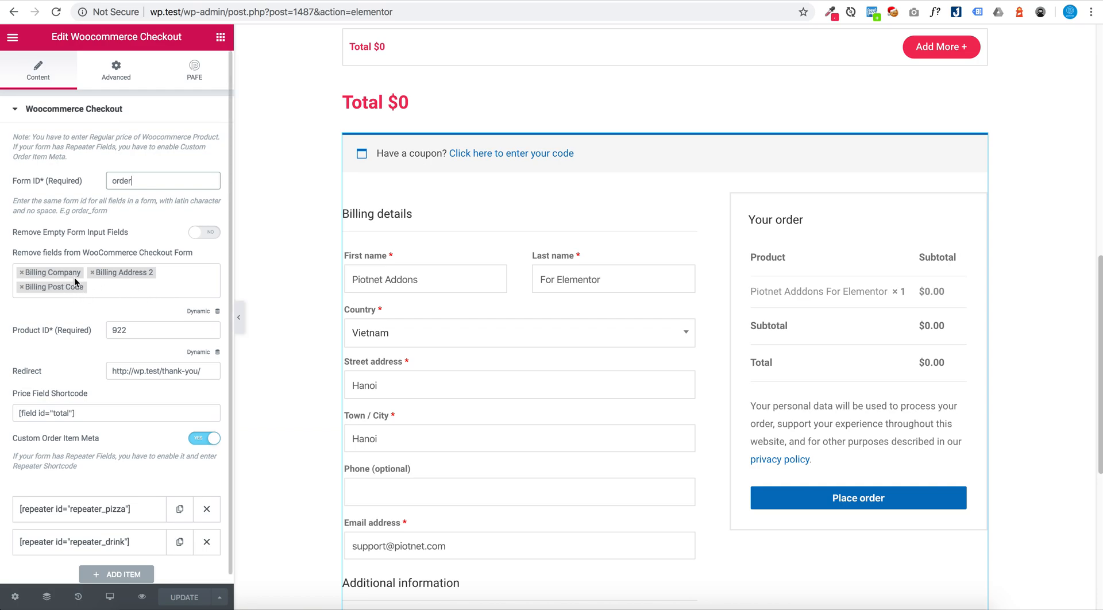
mouse_move(128, 282)
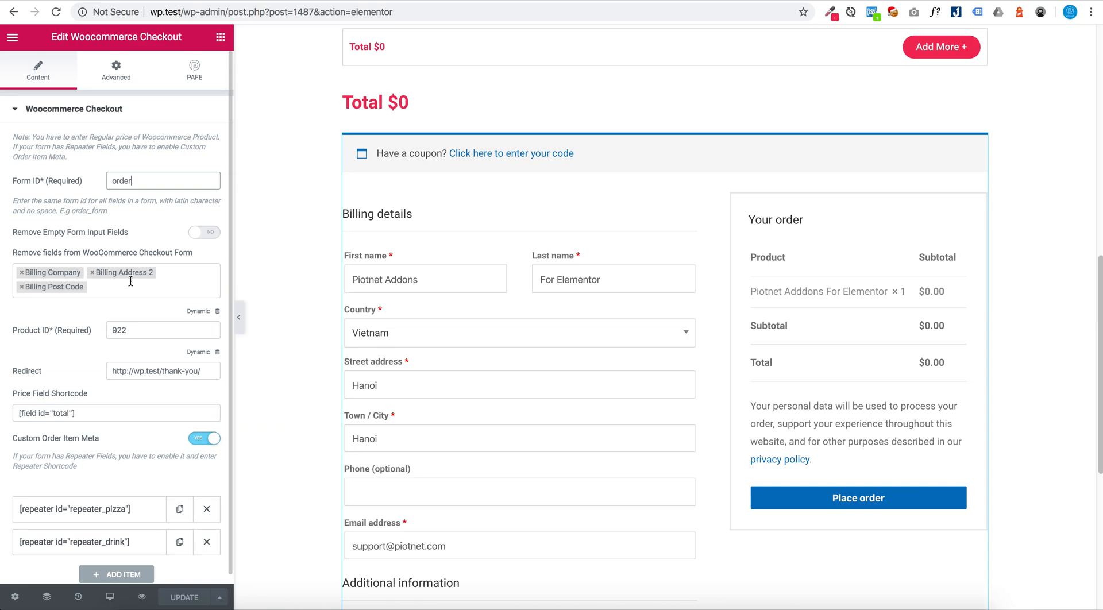
mouse_move(327, 330)
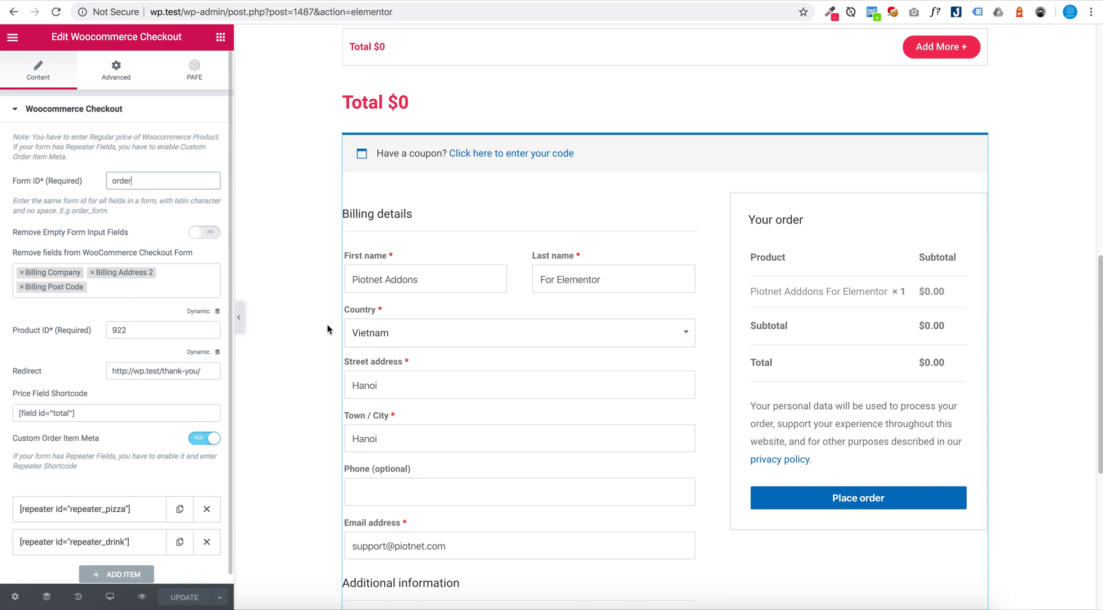
scroll("down", 3)
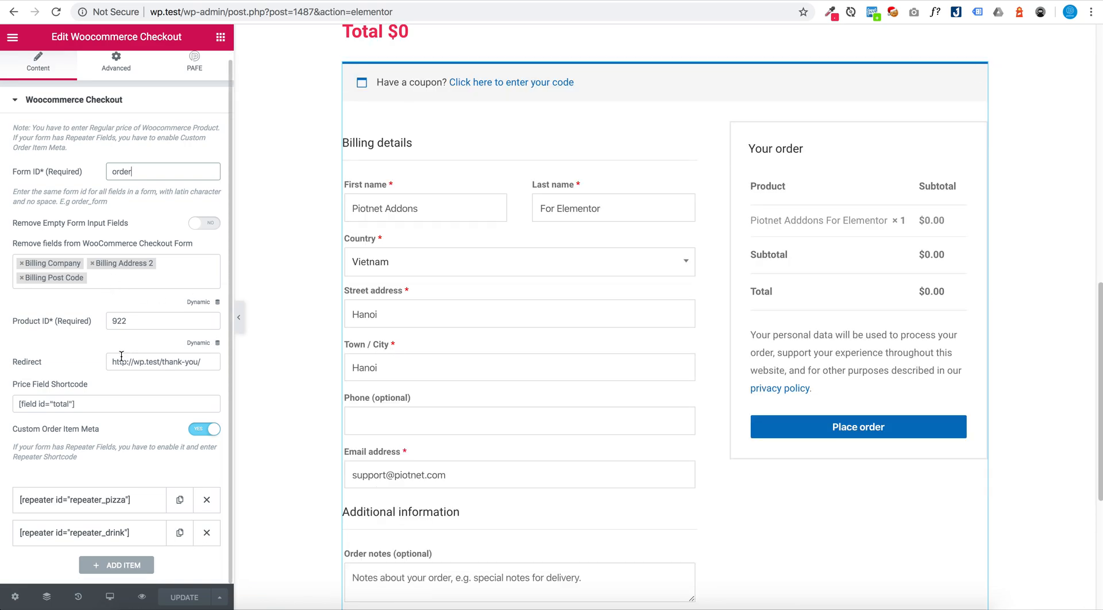
left_click(162, 320)
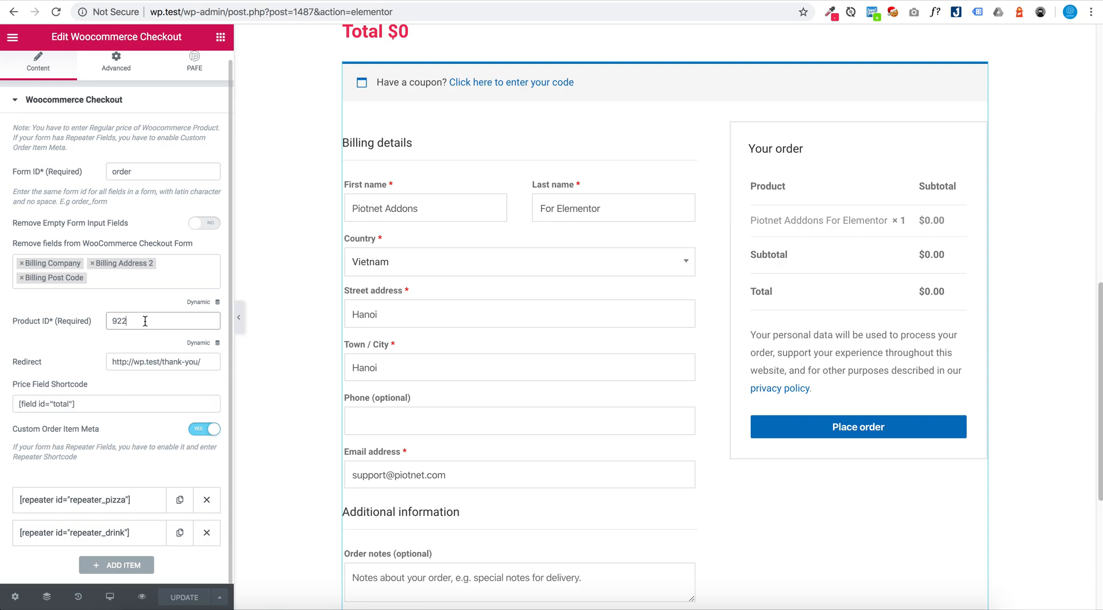
mouse_move(148, 353)
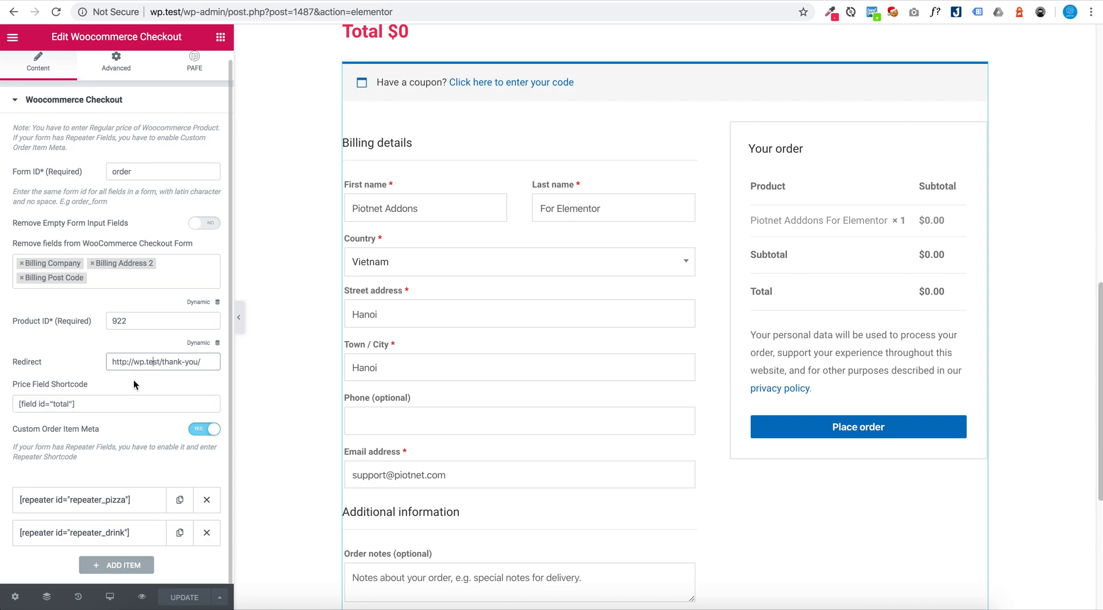
scroll("up", 3)
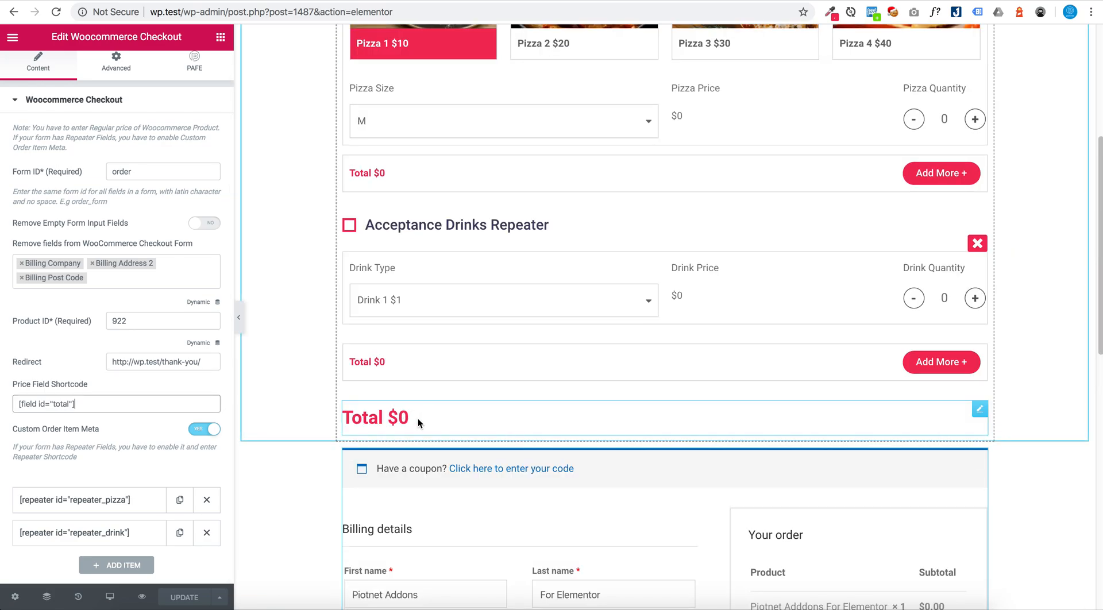
scroll("down", 3)
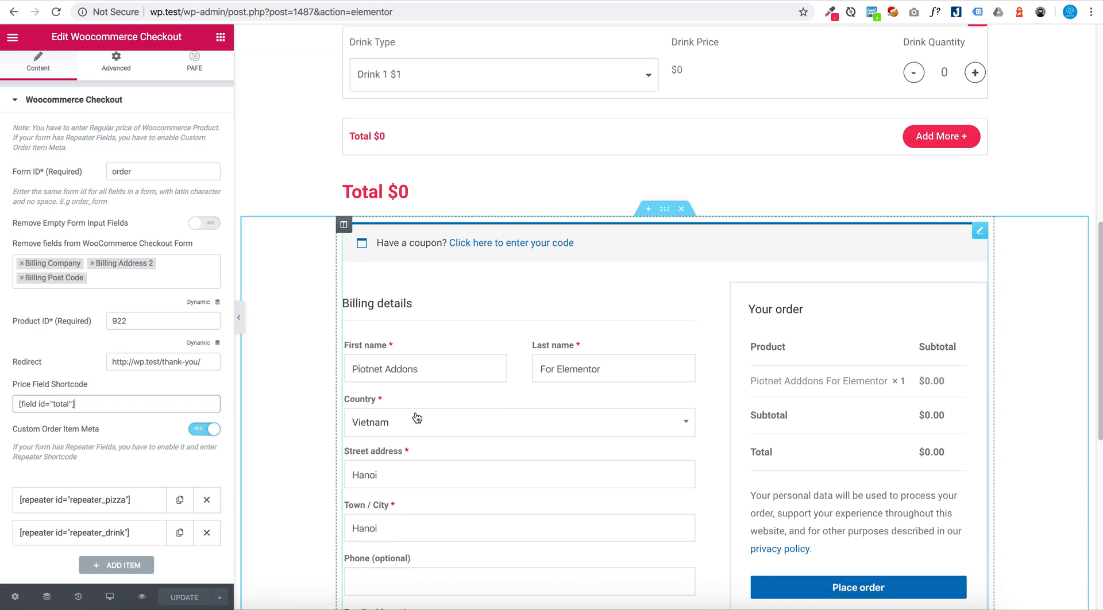
scroll("up", 3)
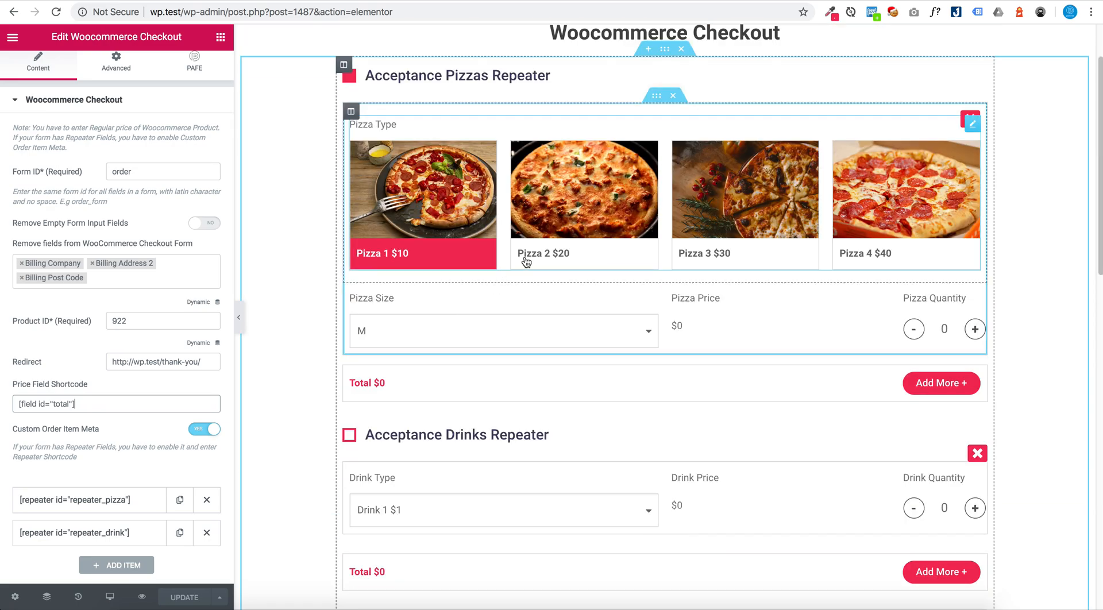
mouse_move(541, 268)
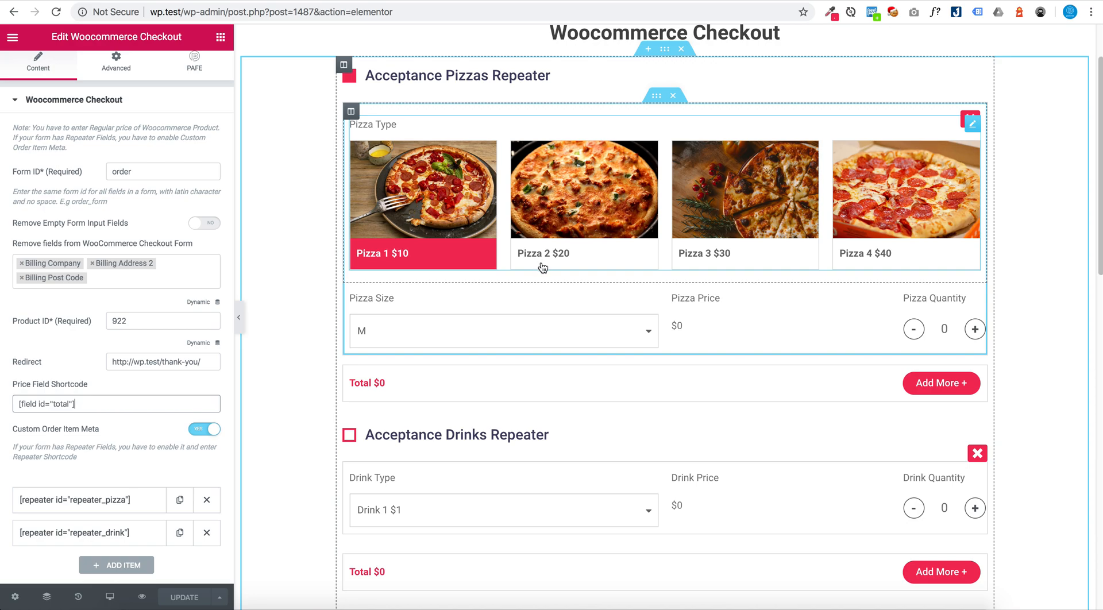
scroll("down", 3)
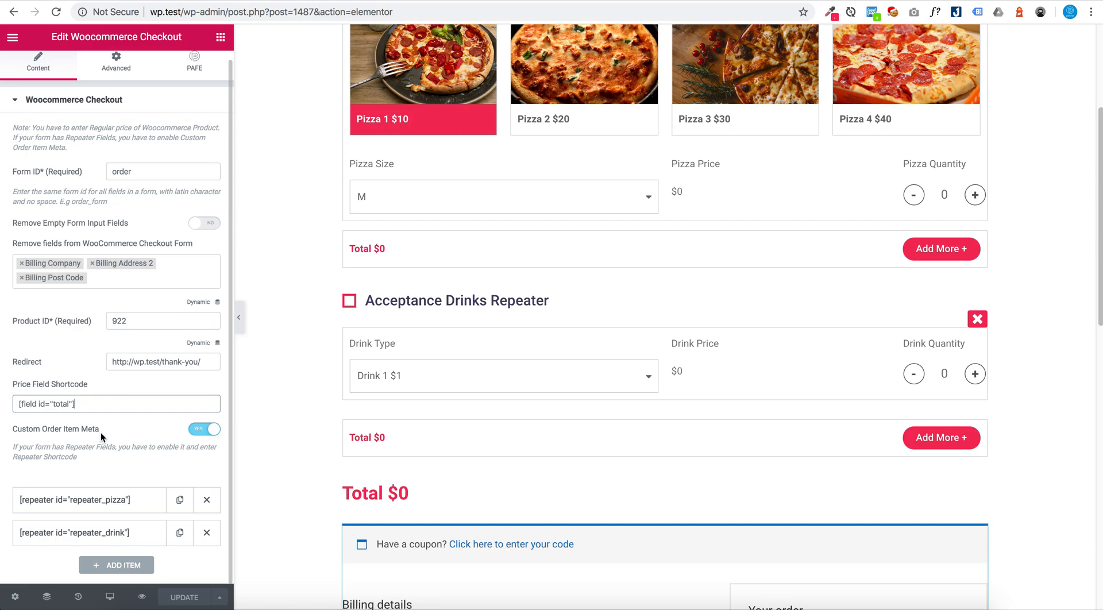
Step: Expand the repeater_pizza meta entry showing [repeater id="repeater_pizza"] with remove-if-empty off
left_click(88, 500)
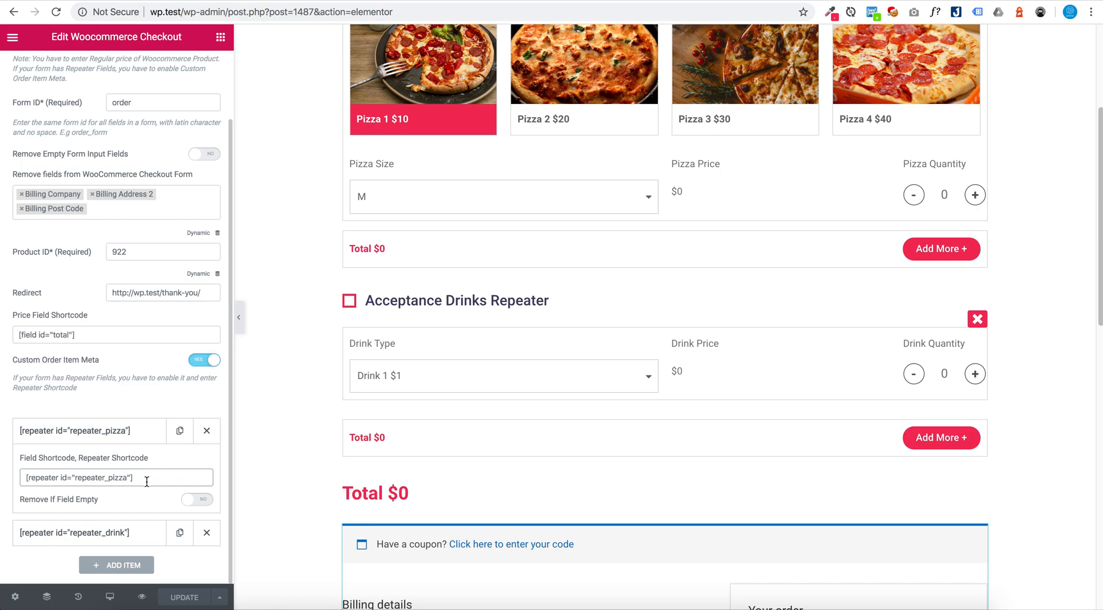
scroll("down", 3)
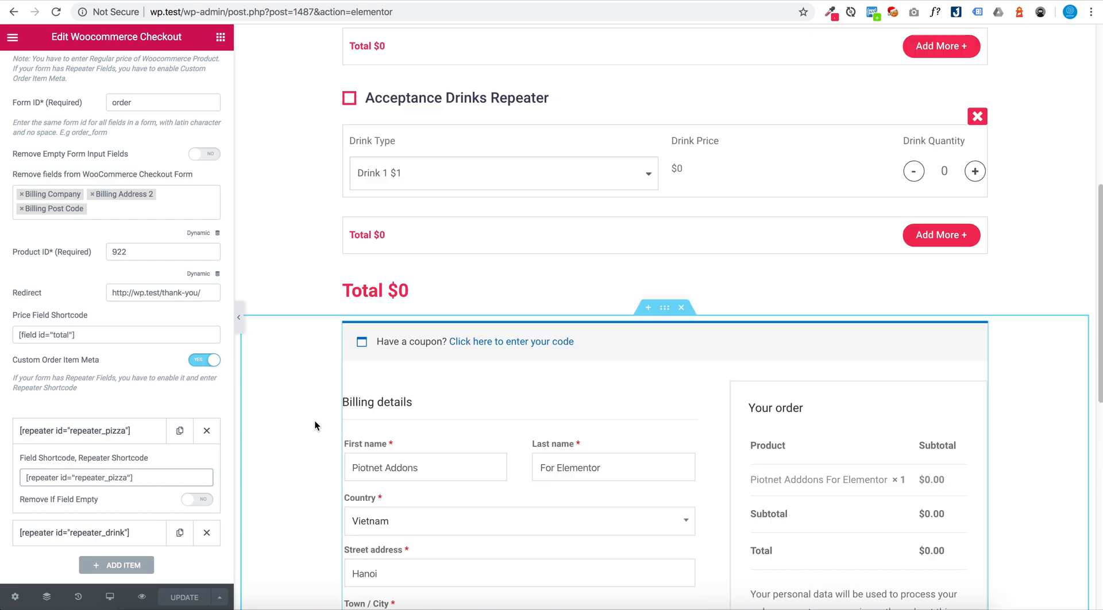
scroll("up", 3)
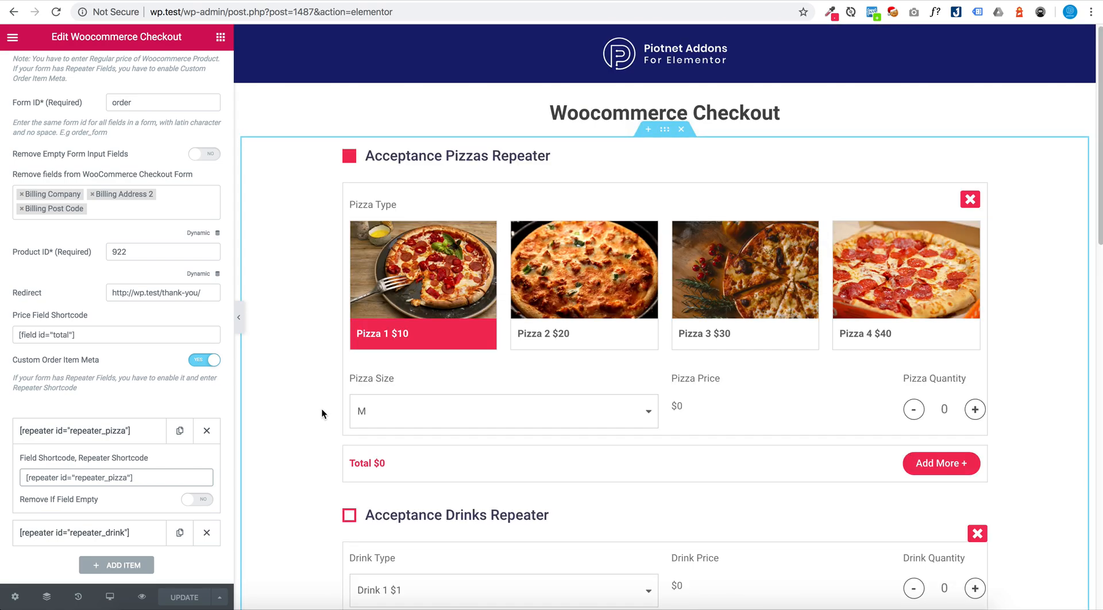
mouse_move(653, 4)
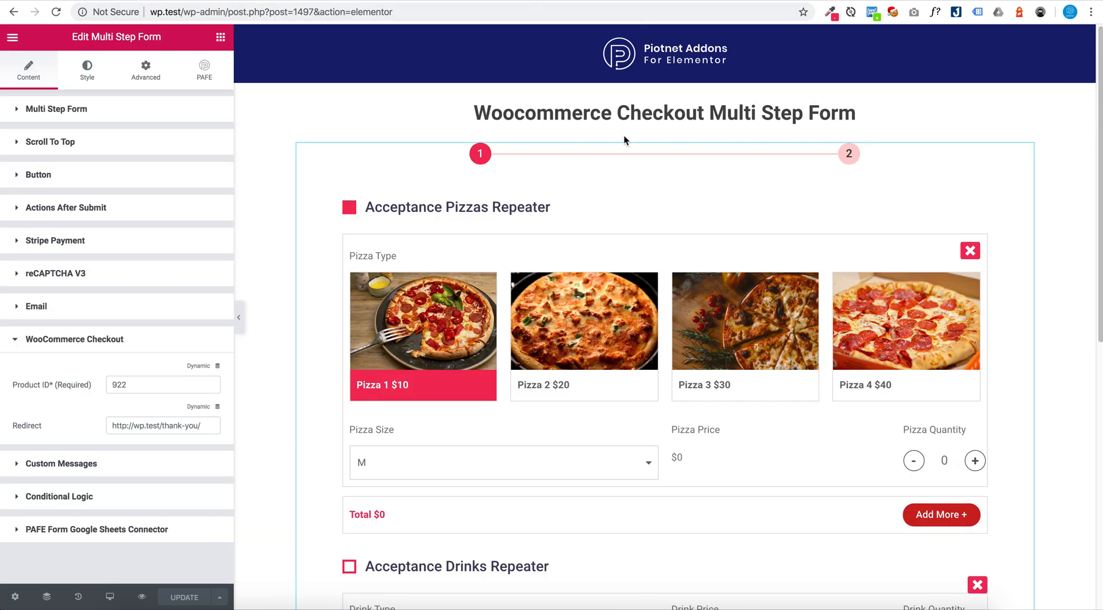
mouse_move(123, 212)
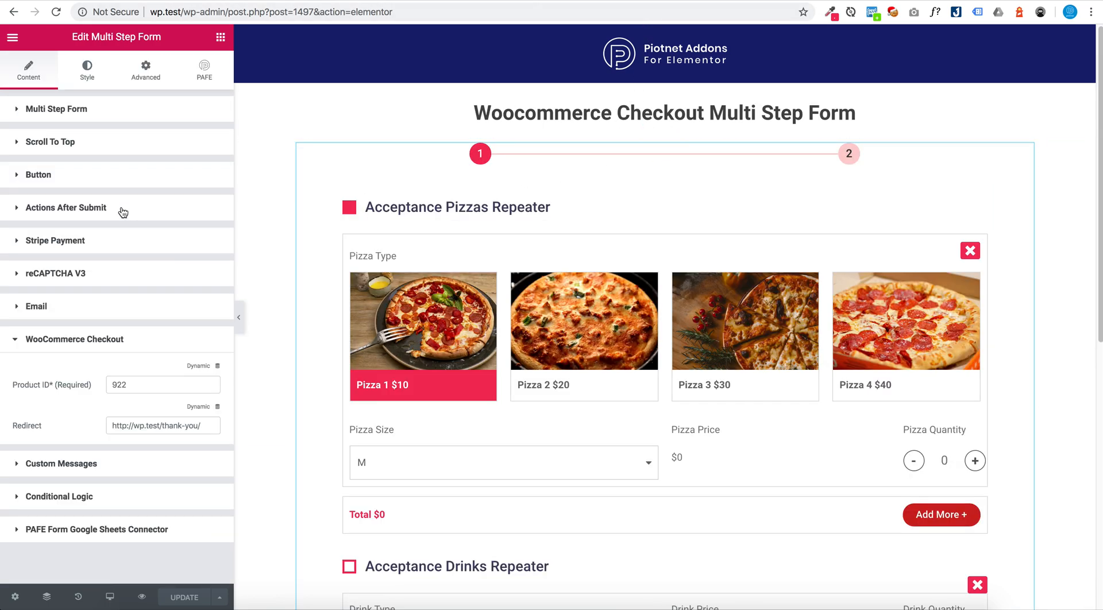
Step: Expand Multi Step Form Item #2 and its Actions After Submit listing Email and Woocommerce Checkout
left_click(55, 108)
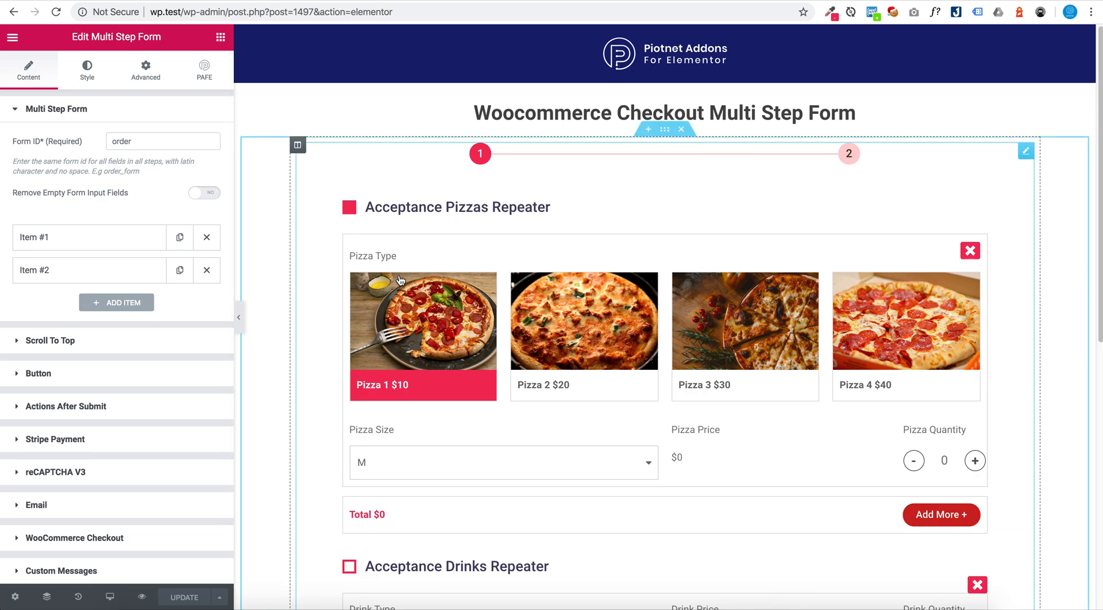
left_click(88, 237)
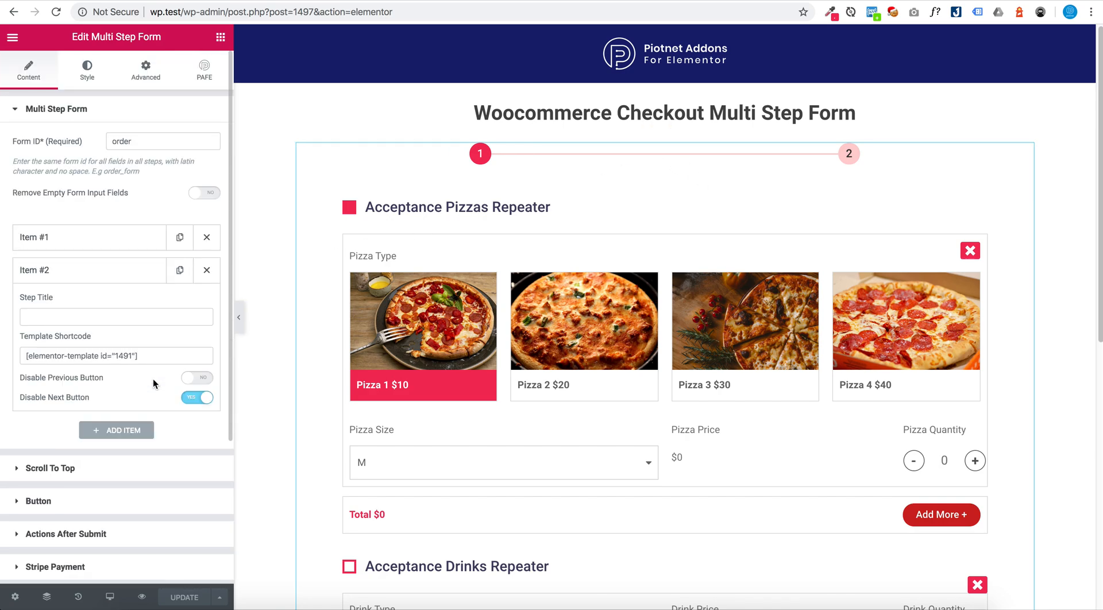
scroll("down", 3)
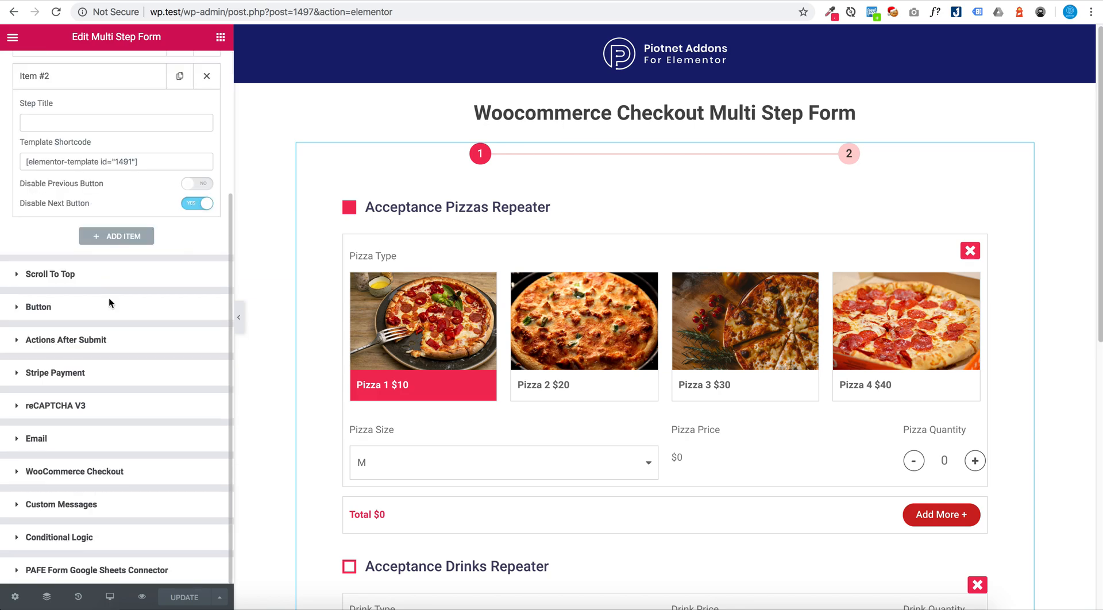
left_click(67, 340)
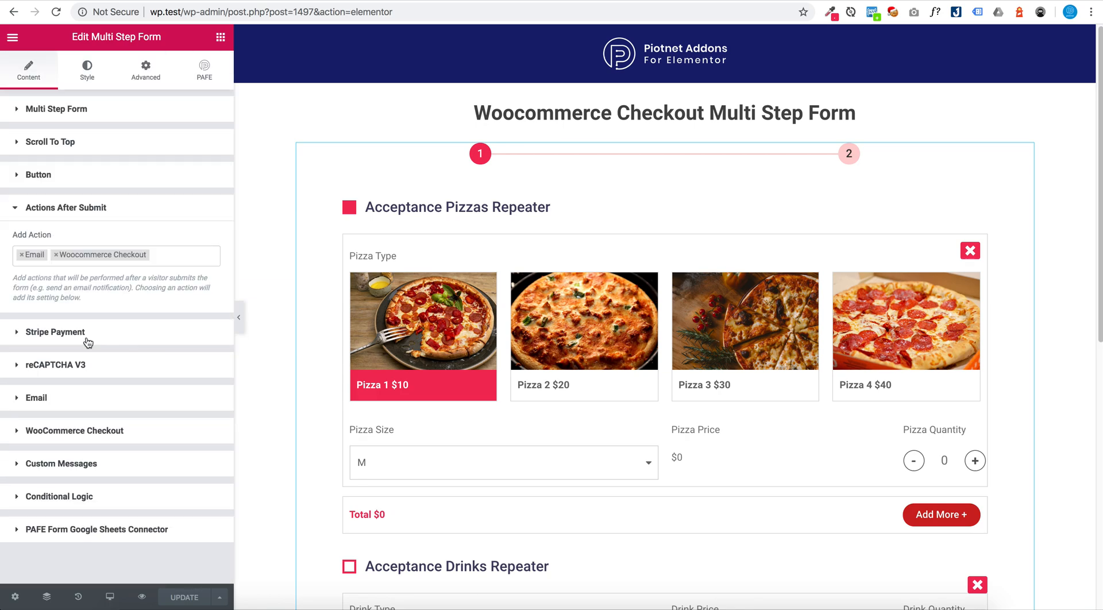
mouse_move(107, 230)
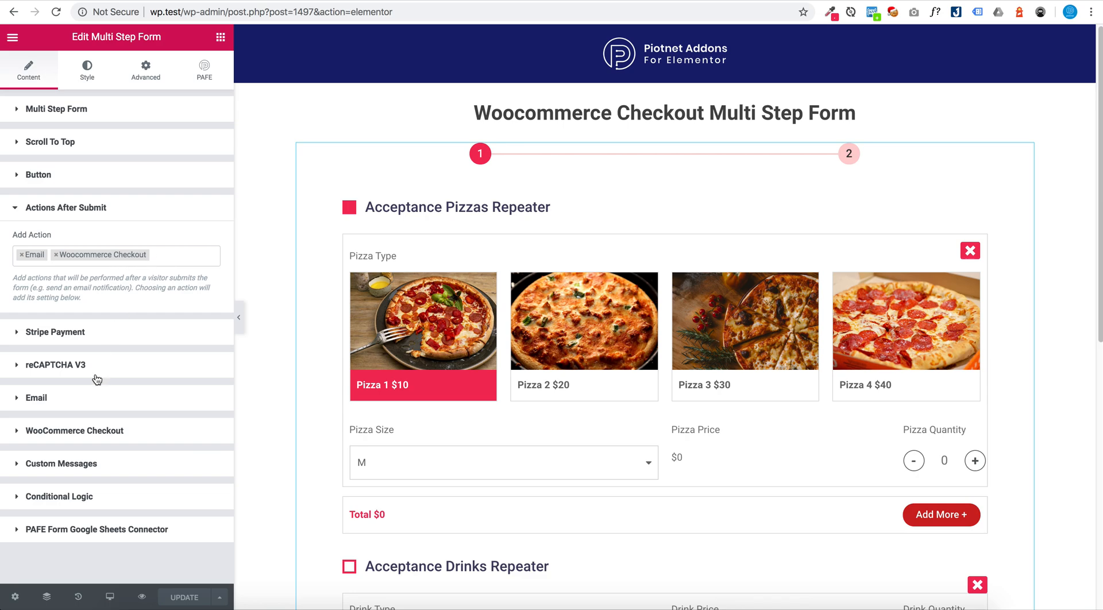
left_click(74, 431)
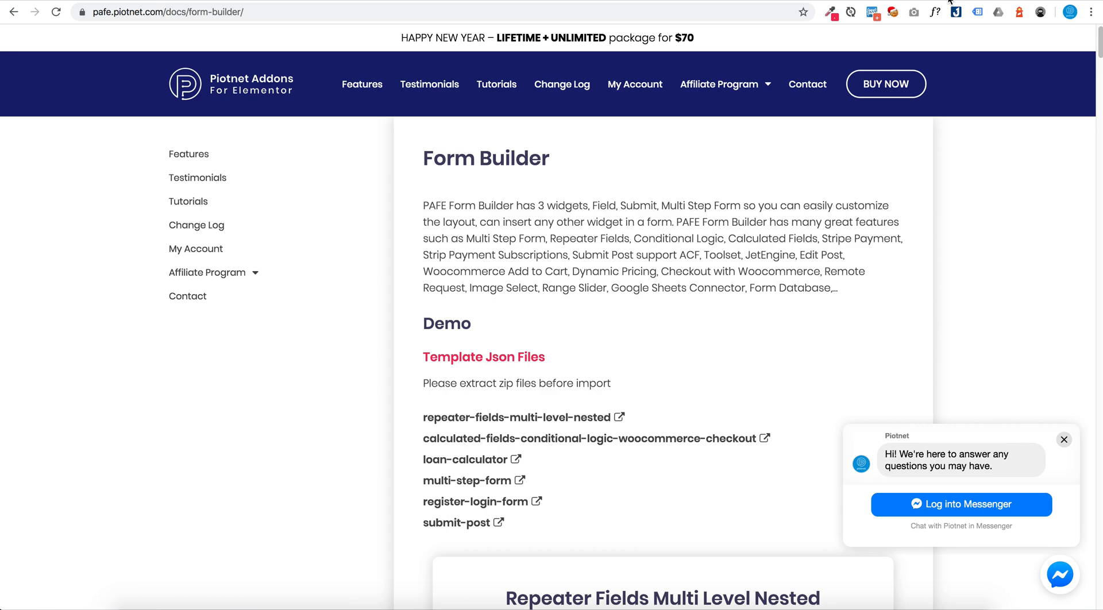
mouse_move(247, 98)
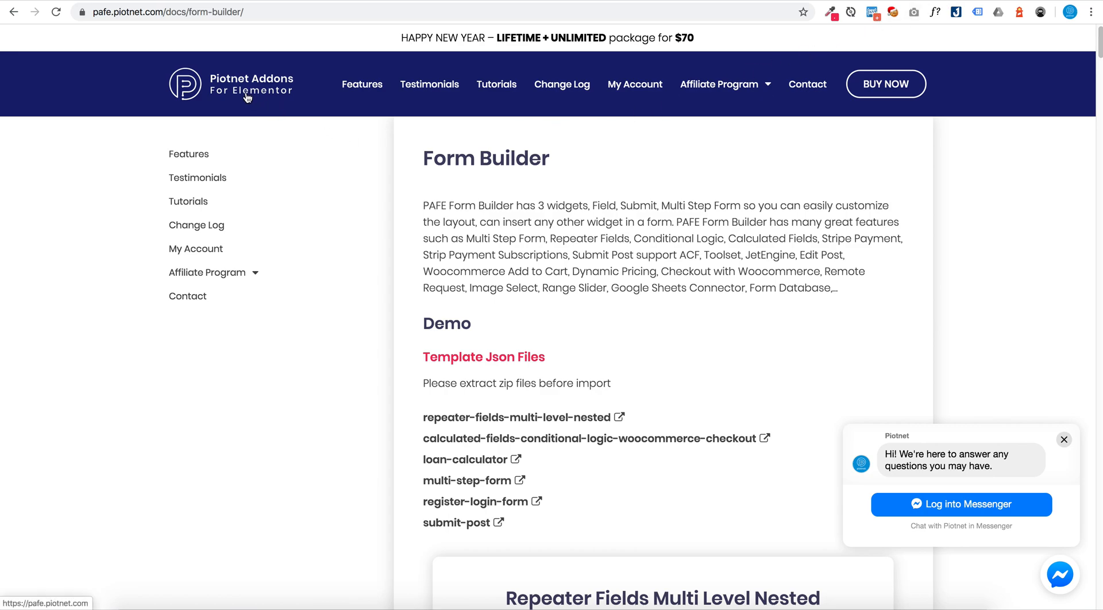